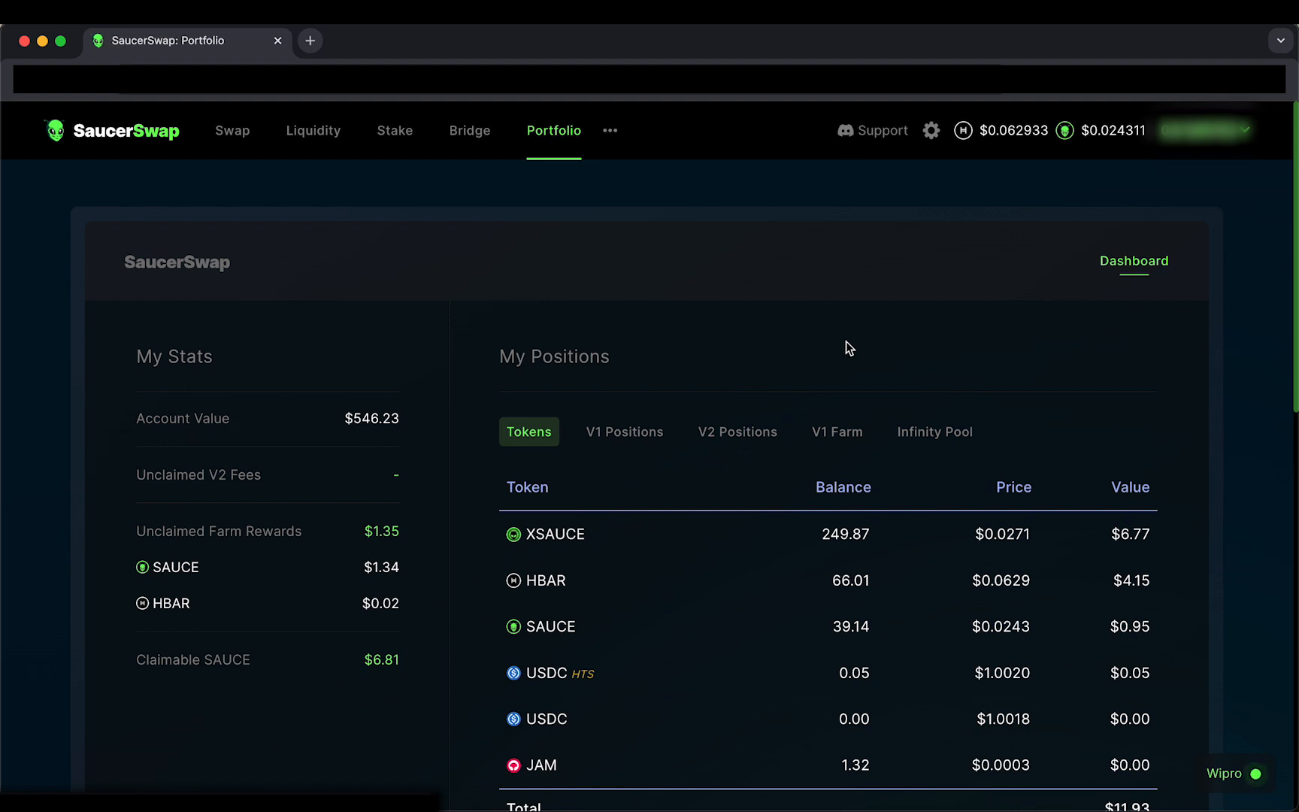
{"action": "mouse_move", "coordinate": [823, 441]}
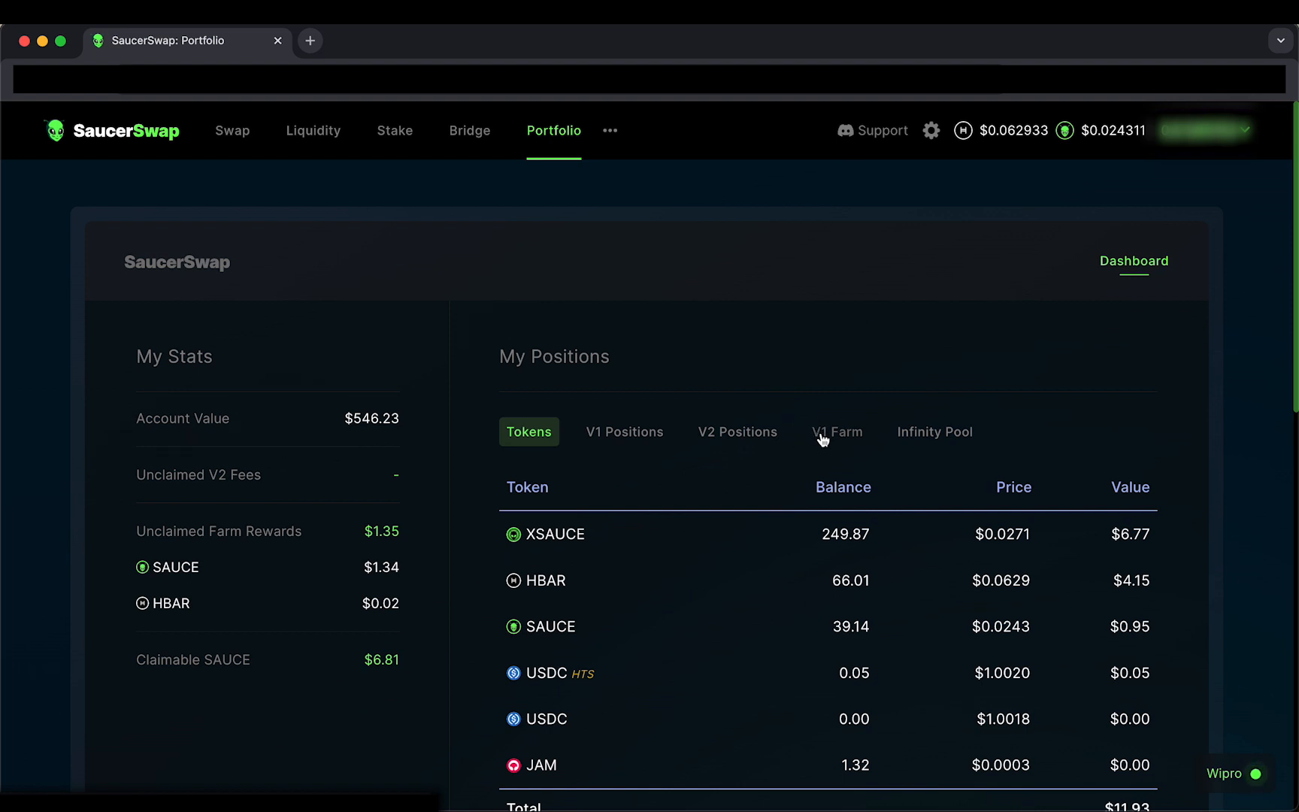
Step: Show the staked V1 farm positions (HBARX, SAUCE and JAM pools) on the Portfolio page
{"action": "left_click", "coordinate": [838, 432]}
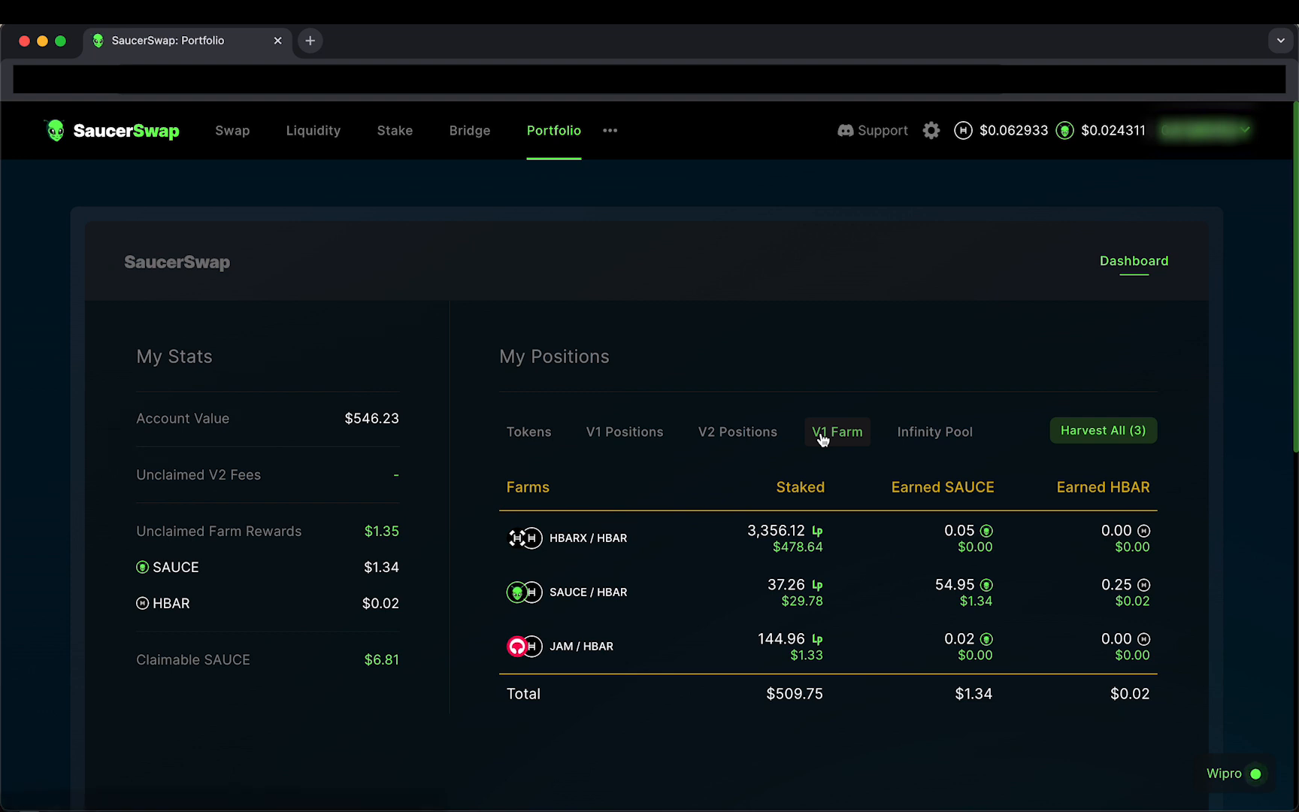
{"action": "left_click", "coordinate": [837, 432]}
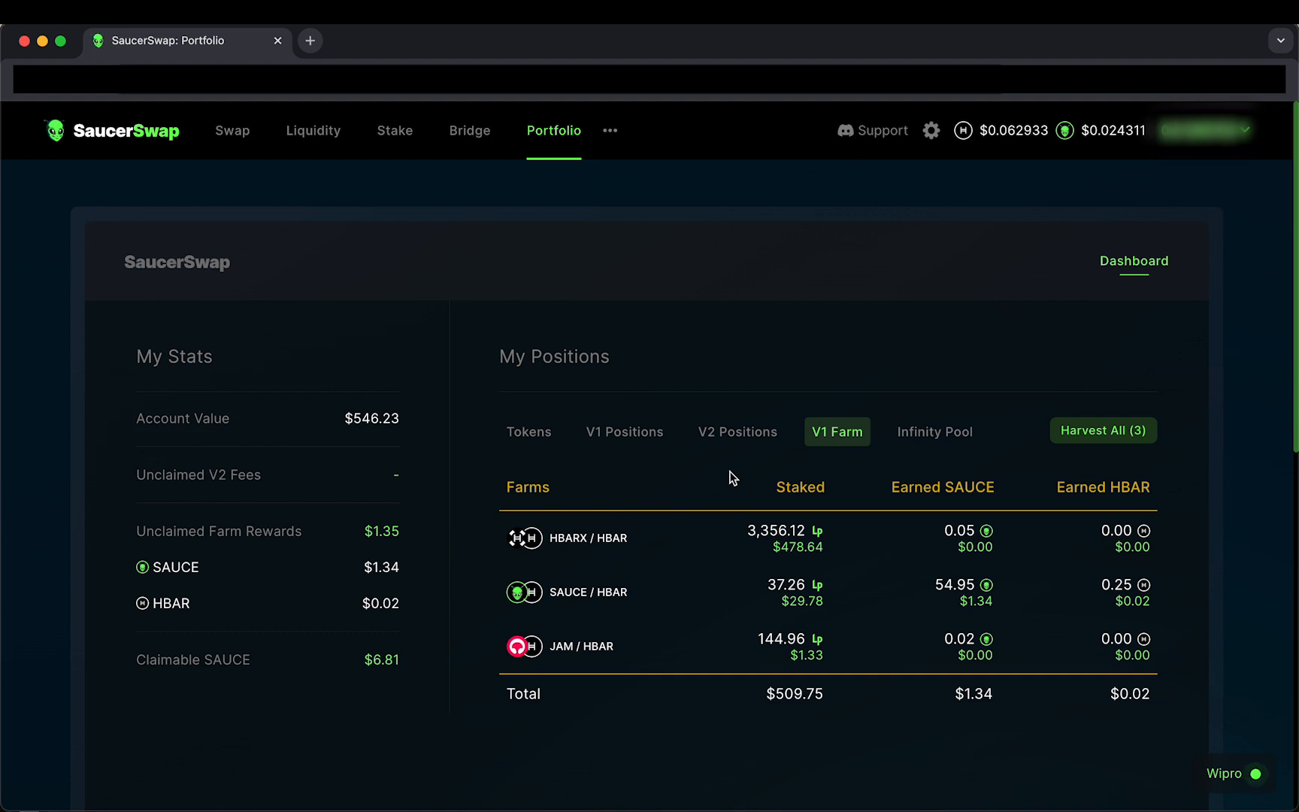
{"action": "mouse_move", "coordinate": [668, 543]}
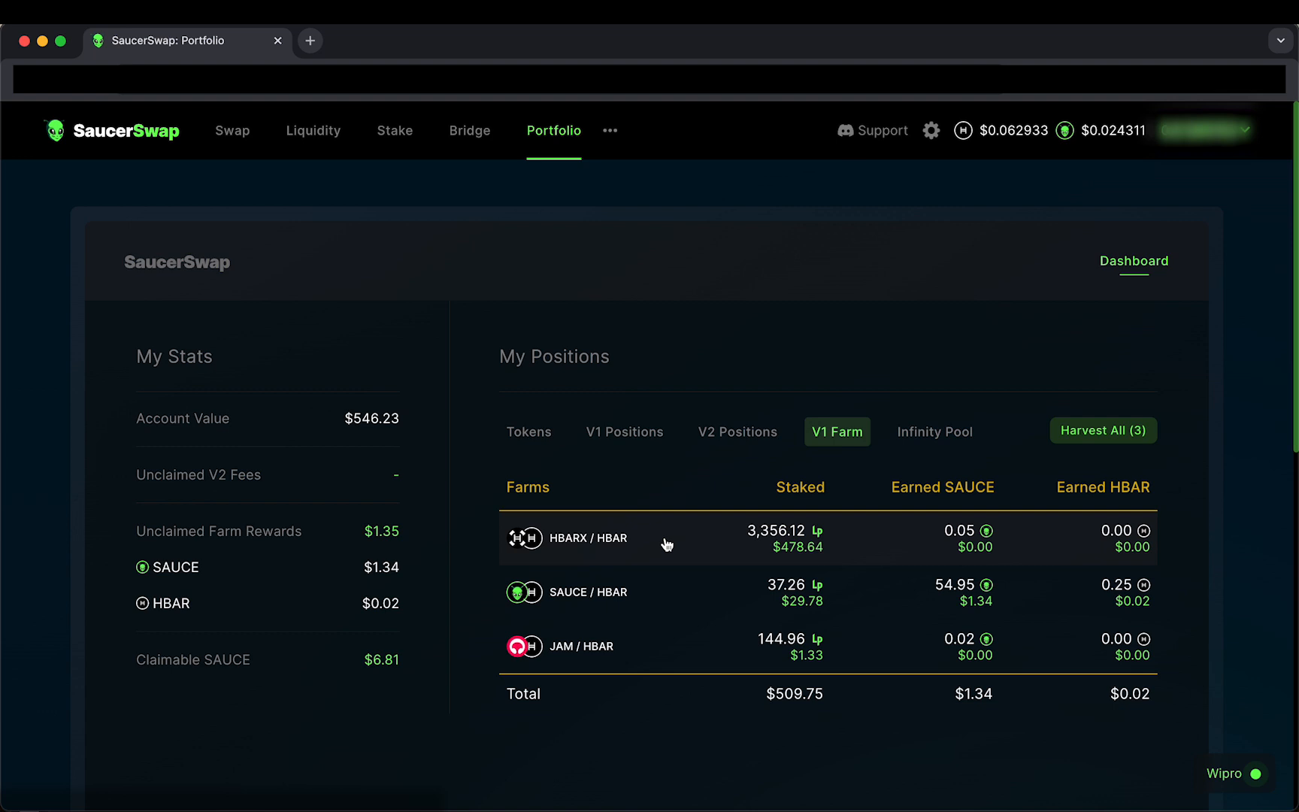
Step: Go to the HBARX / HBAR V1 farm's pool page and its Manage Position form
{"action": "left_click", "coordinate": [588, 538]}
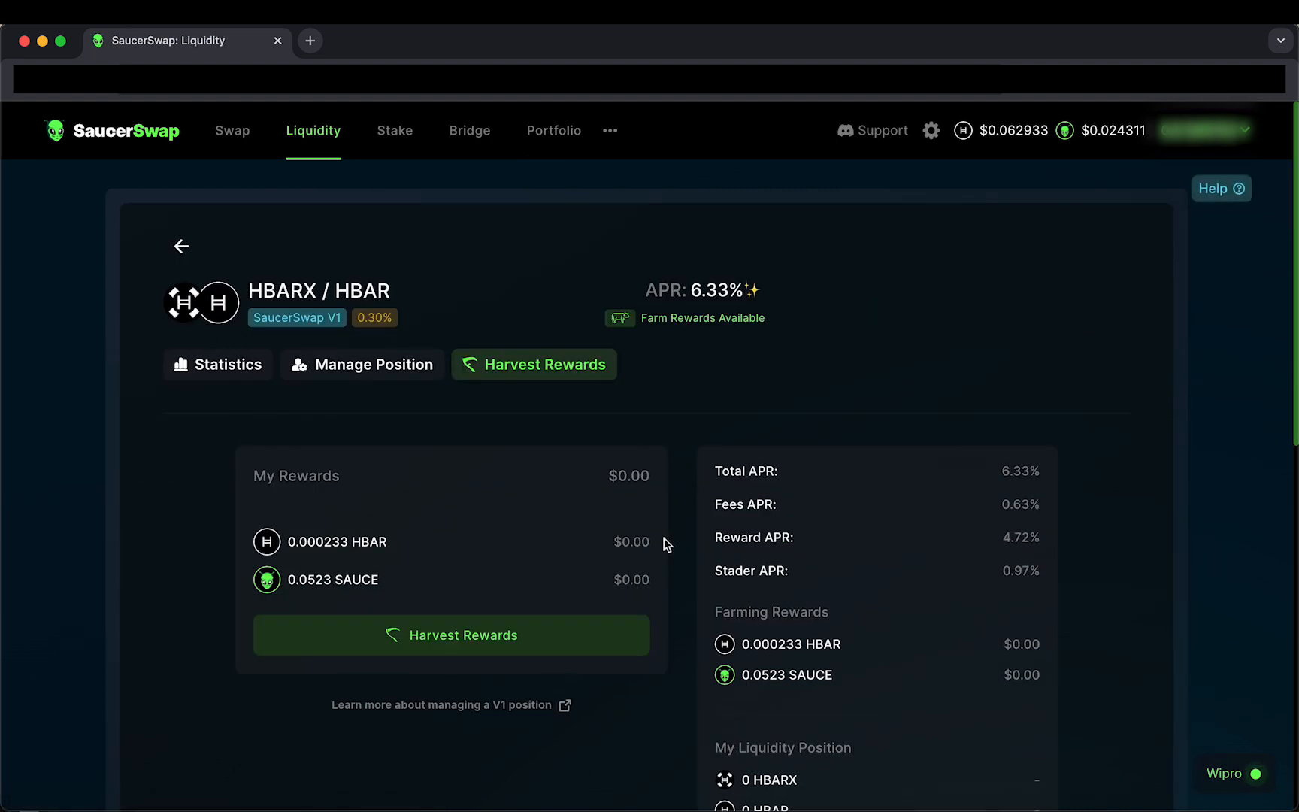
{"action": "mouse_move", "coordinate": [564, 439]}
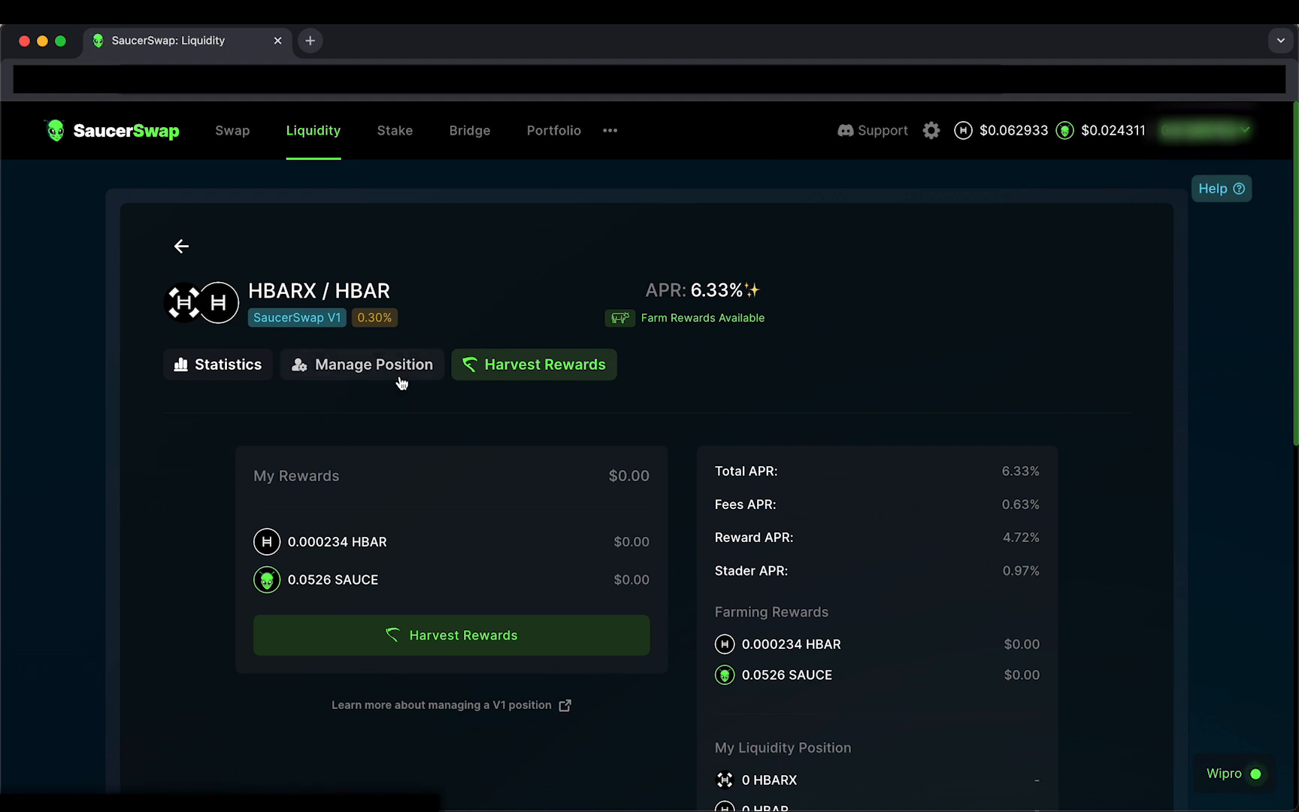
{"action": "left_click", "coordinate": [363, 364]}
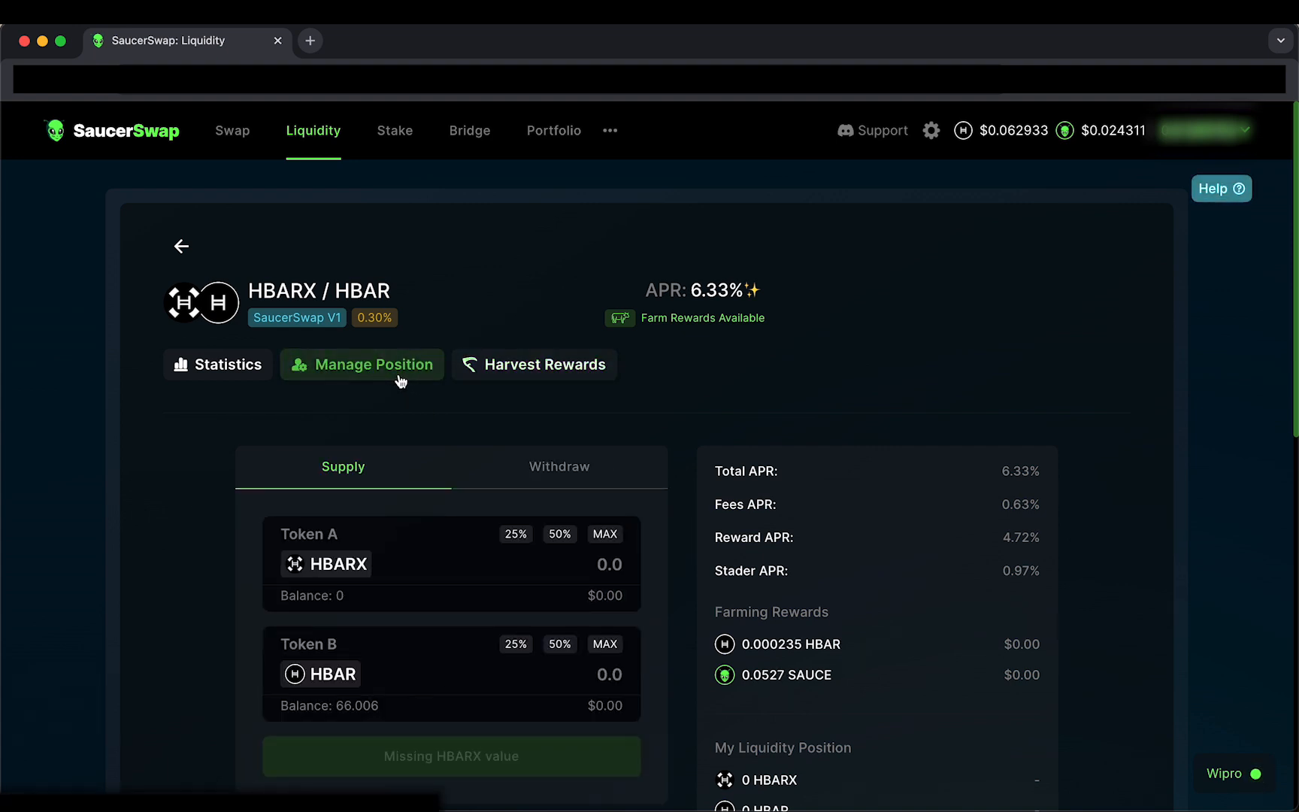
{"action": "scroll", "scroll_direction": "down", "scroll_amount": 3}
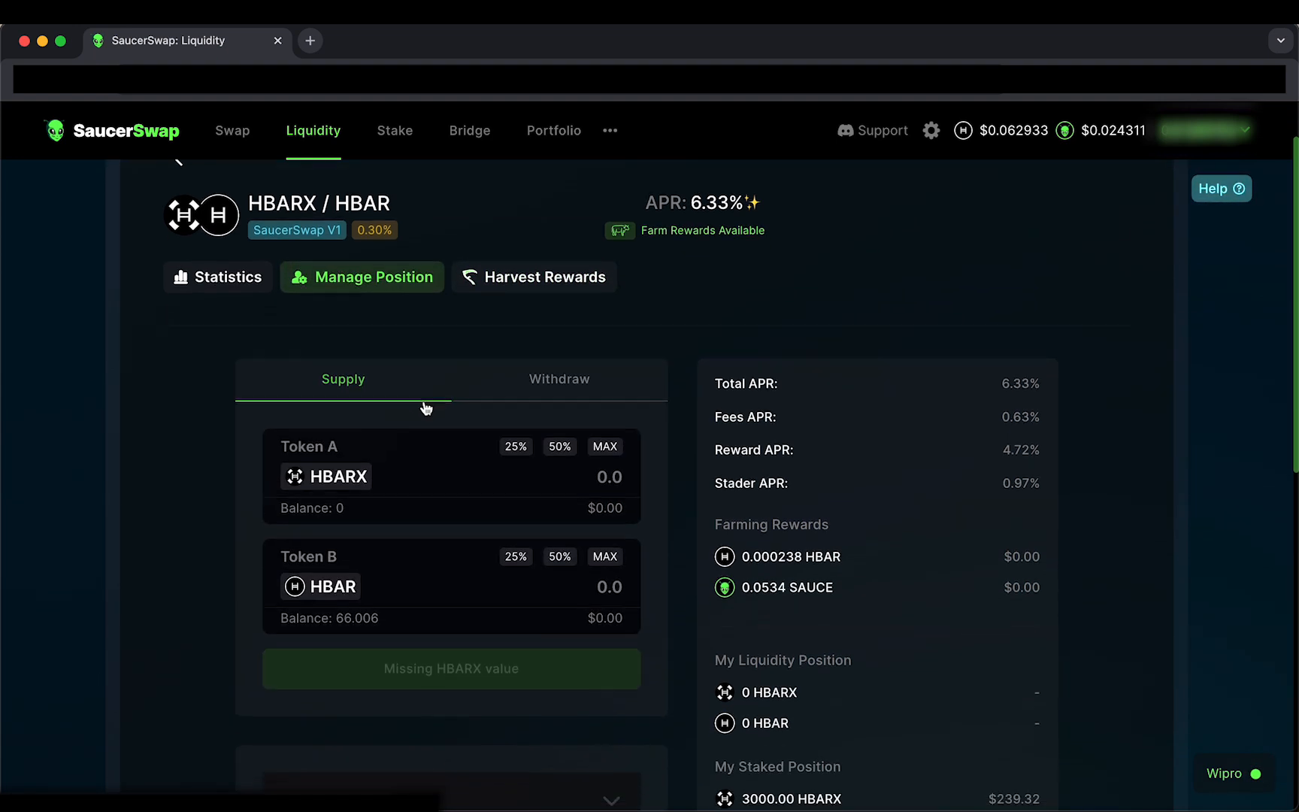
{"action": "scroll", "scroll_direction": "down", "scroll_amount": 3}
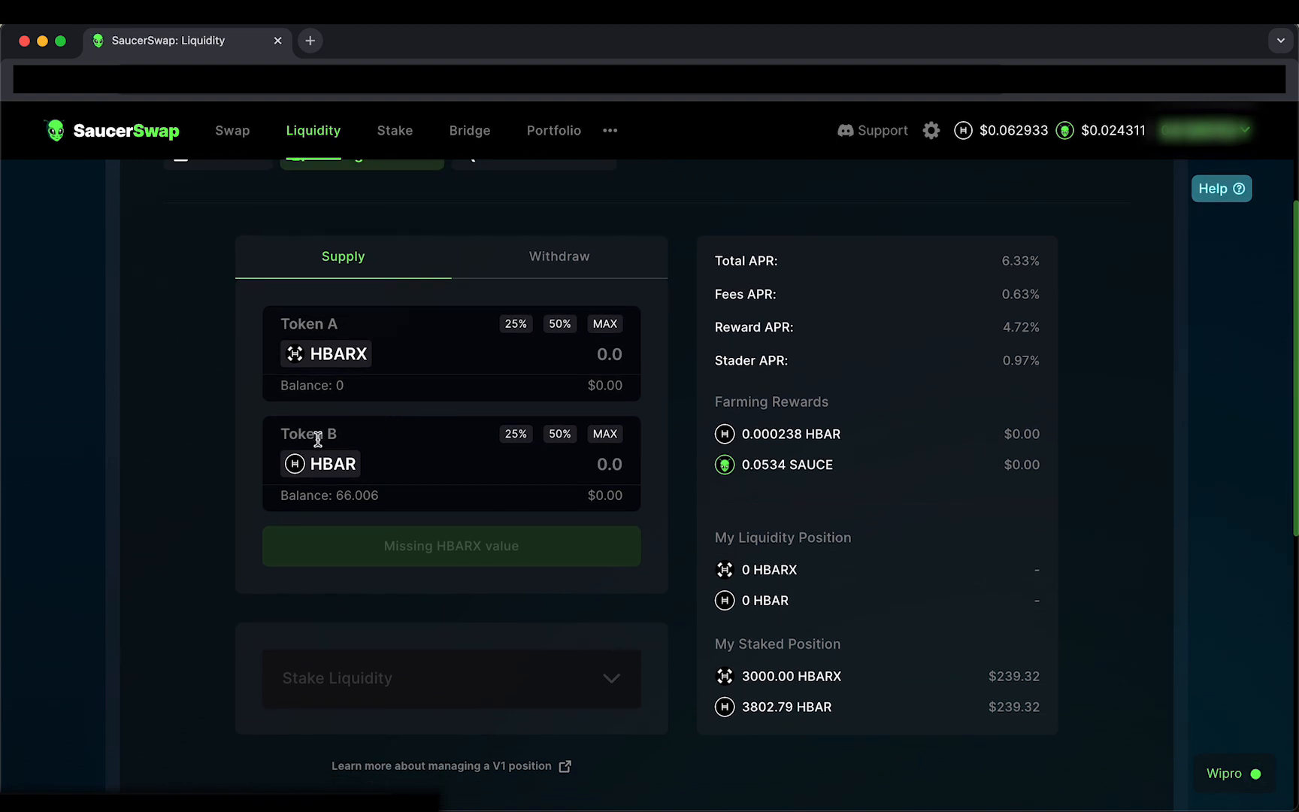
{"action": "mouse_move", "coordinate": [192, 459]}
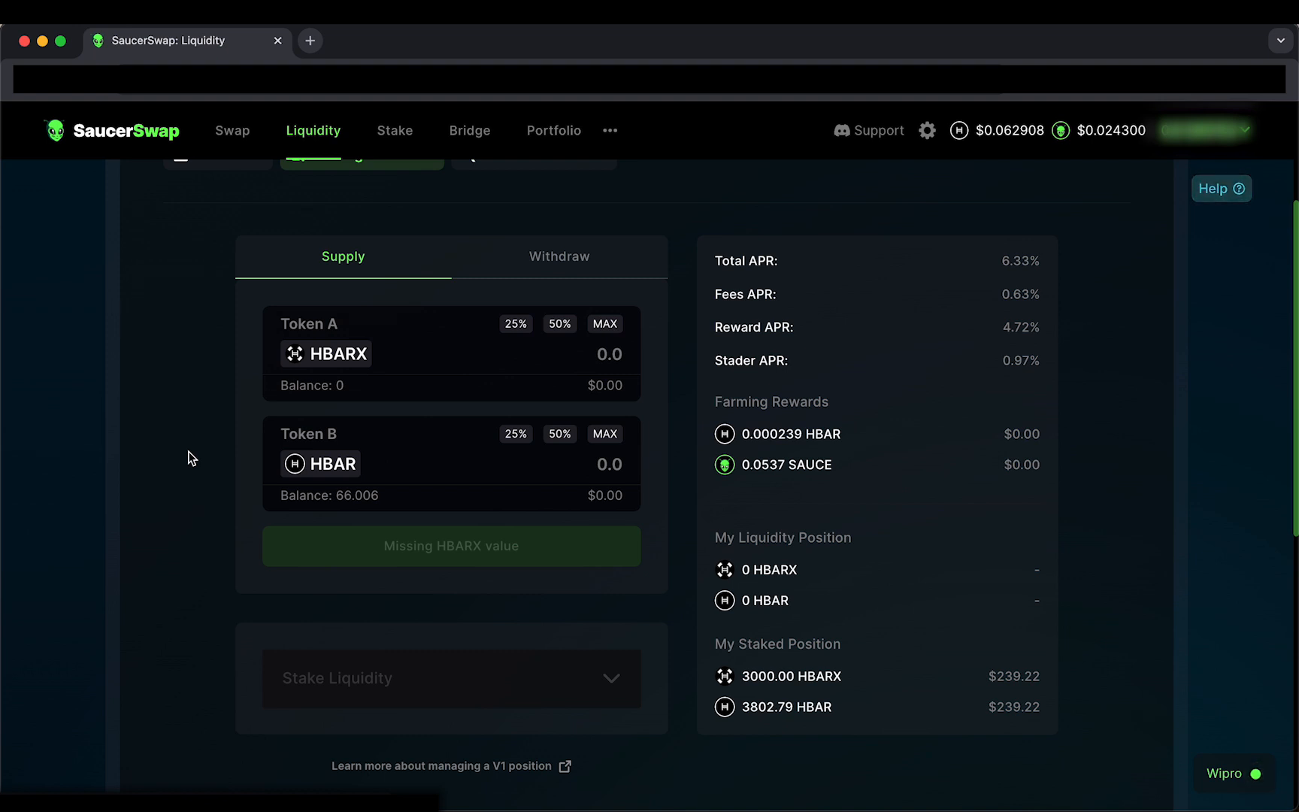
{"action": "mouse_move", "coordinate": [198, 658]}
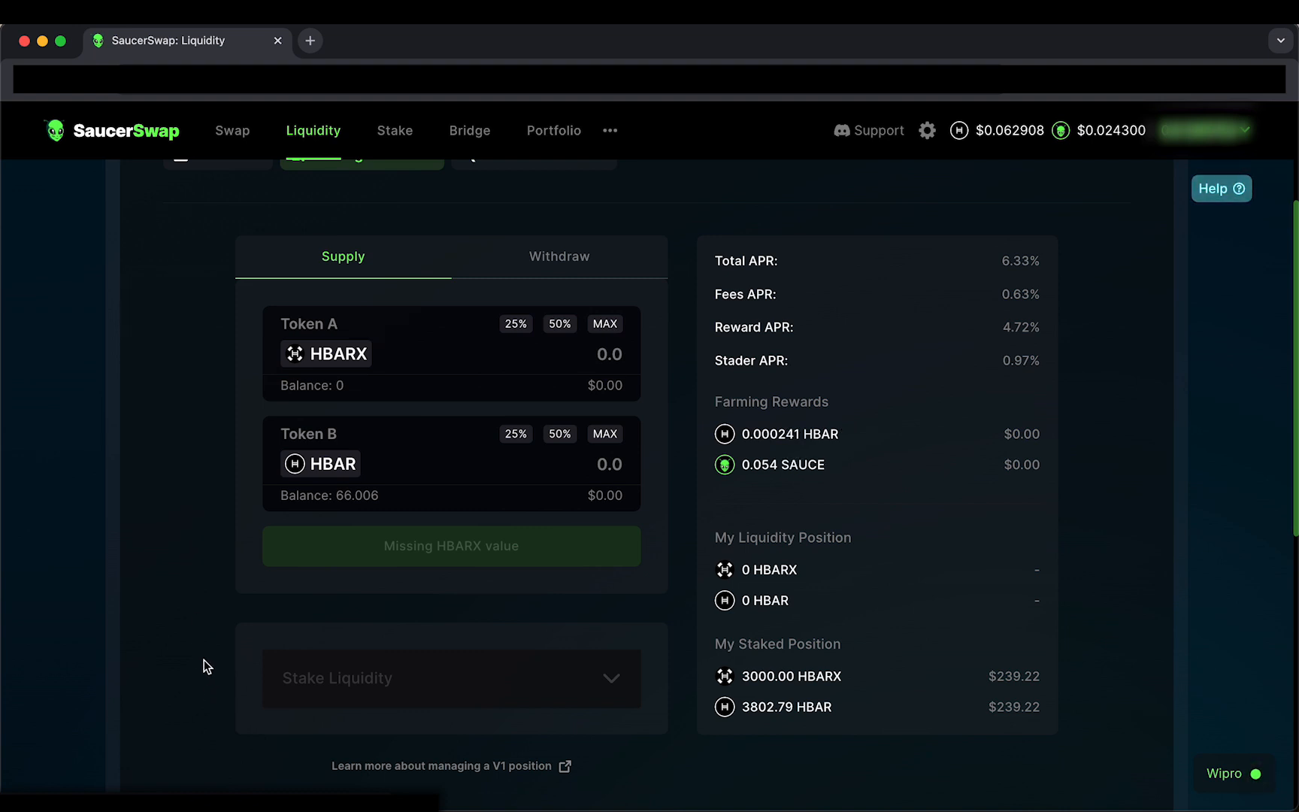
{"action": "scroll", "scroll_direction": "up", "scroll_amount": 3}
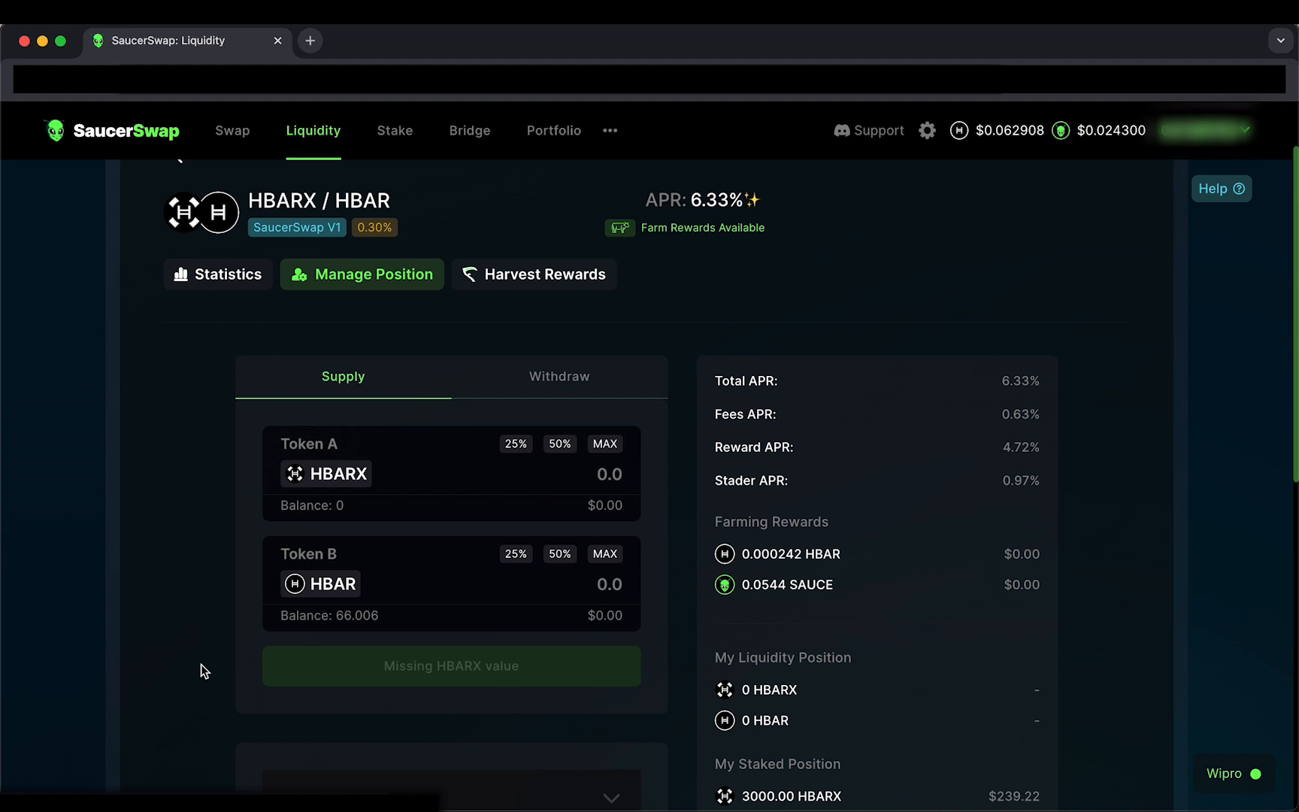
{"action": "scroll", "scroll_direction": "up", "scroll_amount": 3}
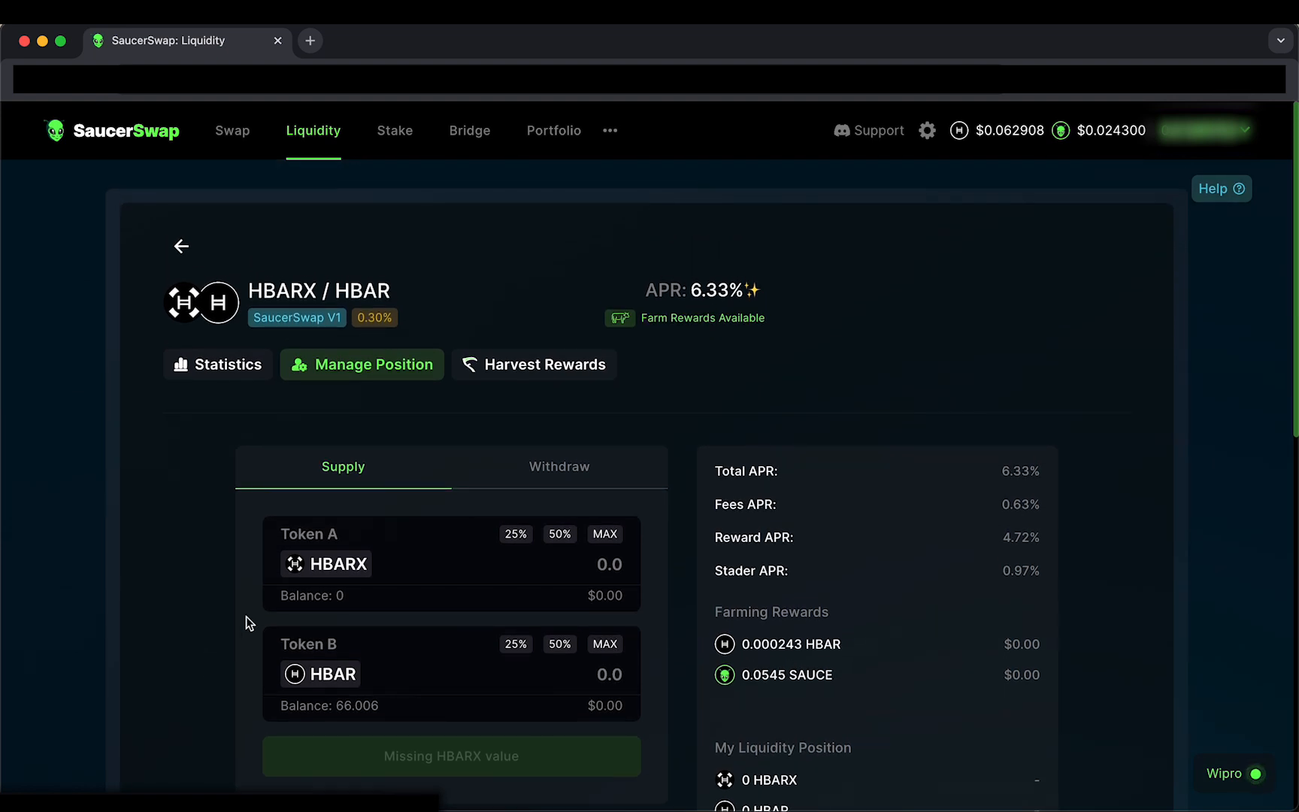
Step: Submit an unstake of 50% of the staked LP tokens (1,678.05838) from the Withdraw form
{"action": "left_click", "coordinate": [558, 466]}
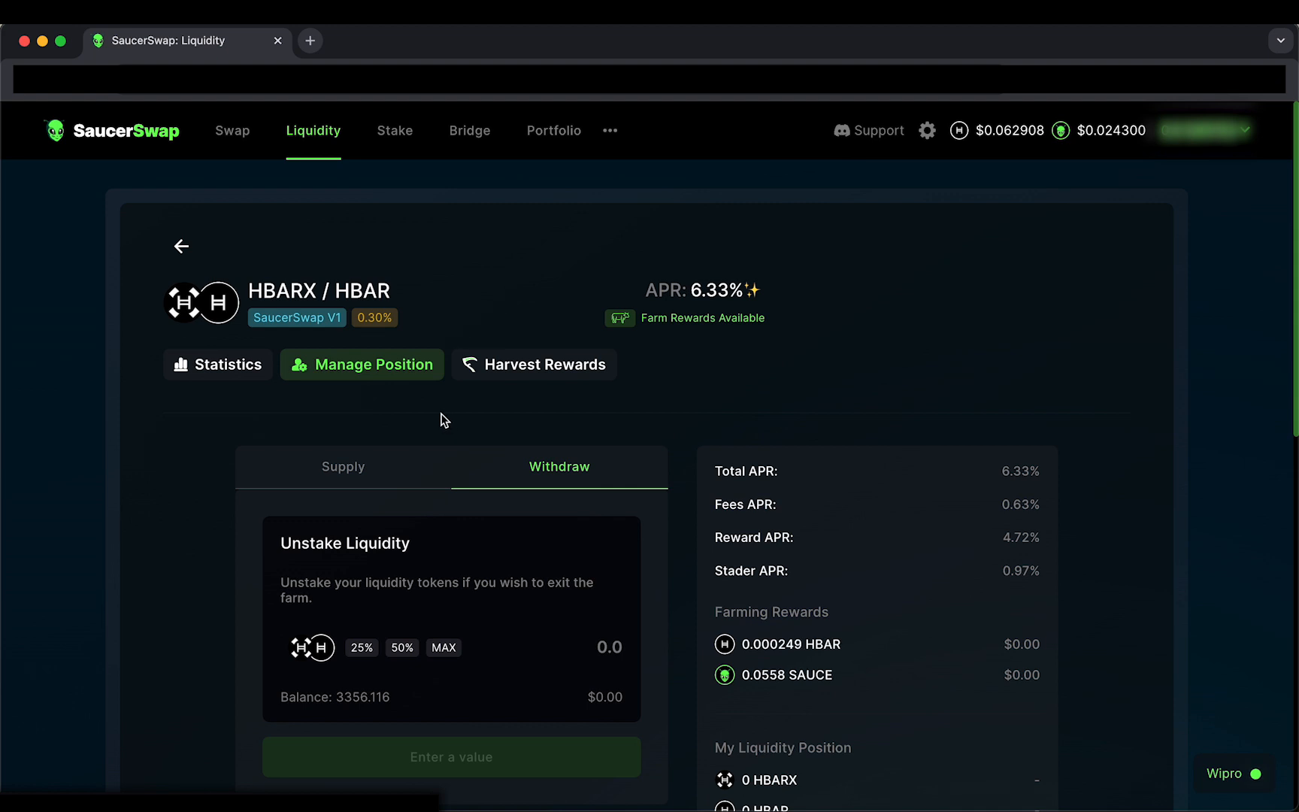
{"action": "scroll", "scroll_direction": "down", "scroll_amount": 3}
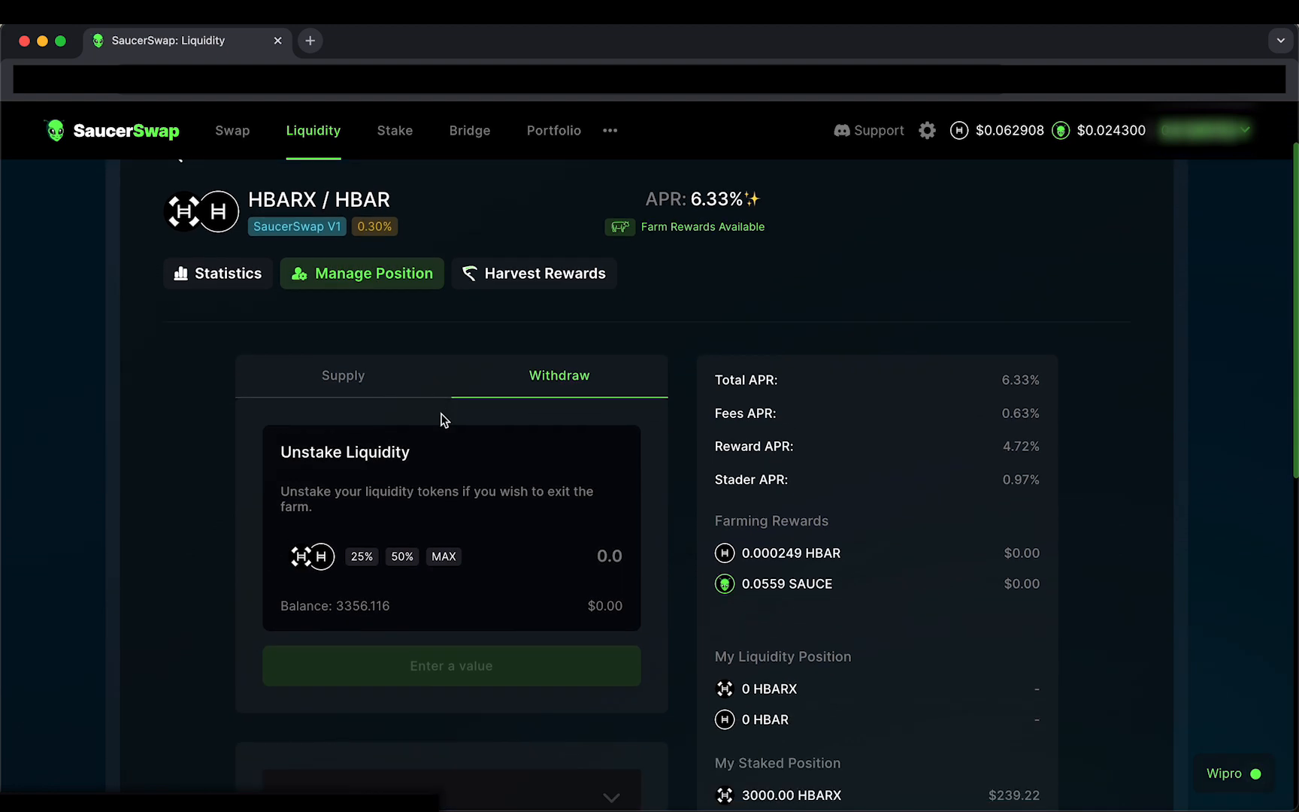
{"action": "scroll", "scroll_direction": "down", "scroll_amount": 3}
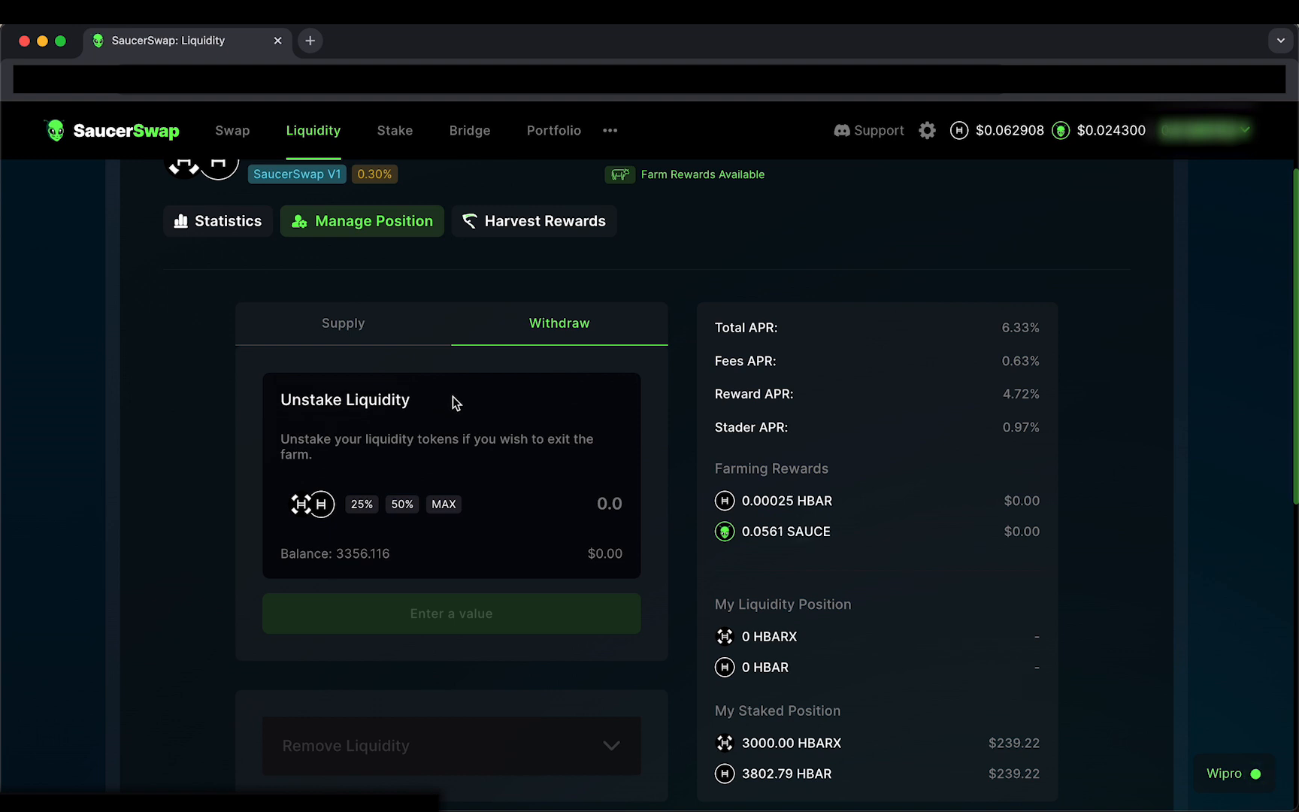
{"action": "mouse_move", "coordinate": [445, 409]}
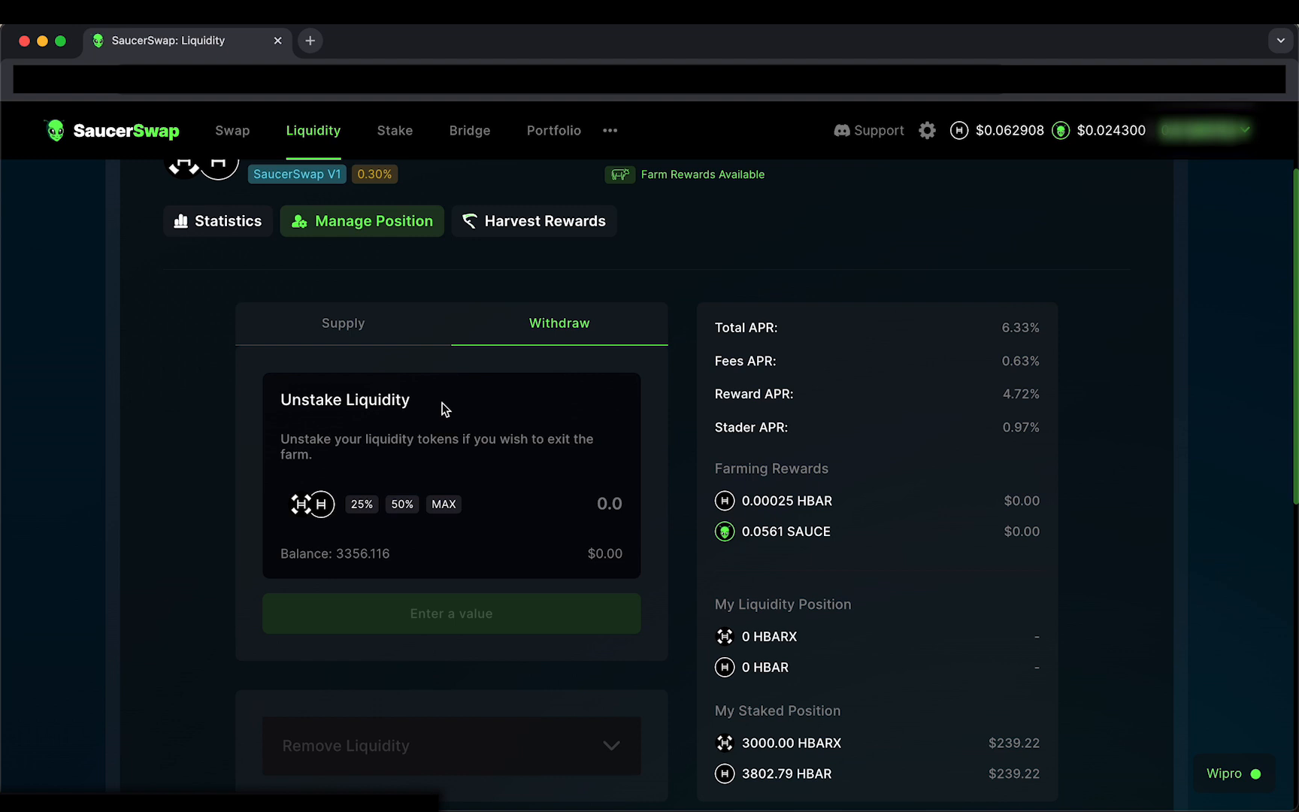
{"action": "left_click", "coordinate": [402, 504]}
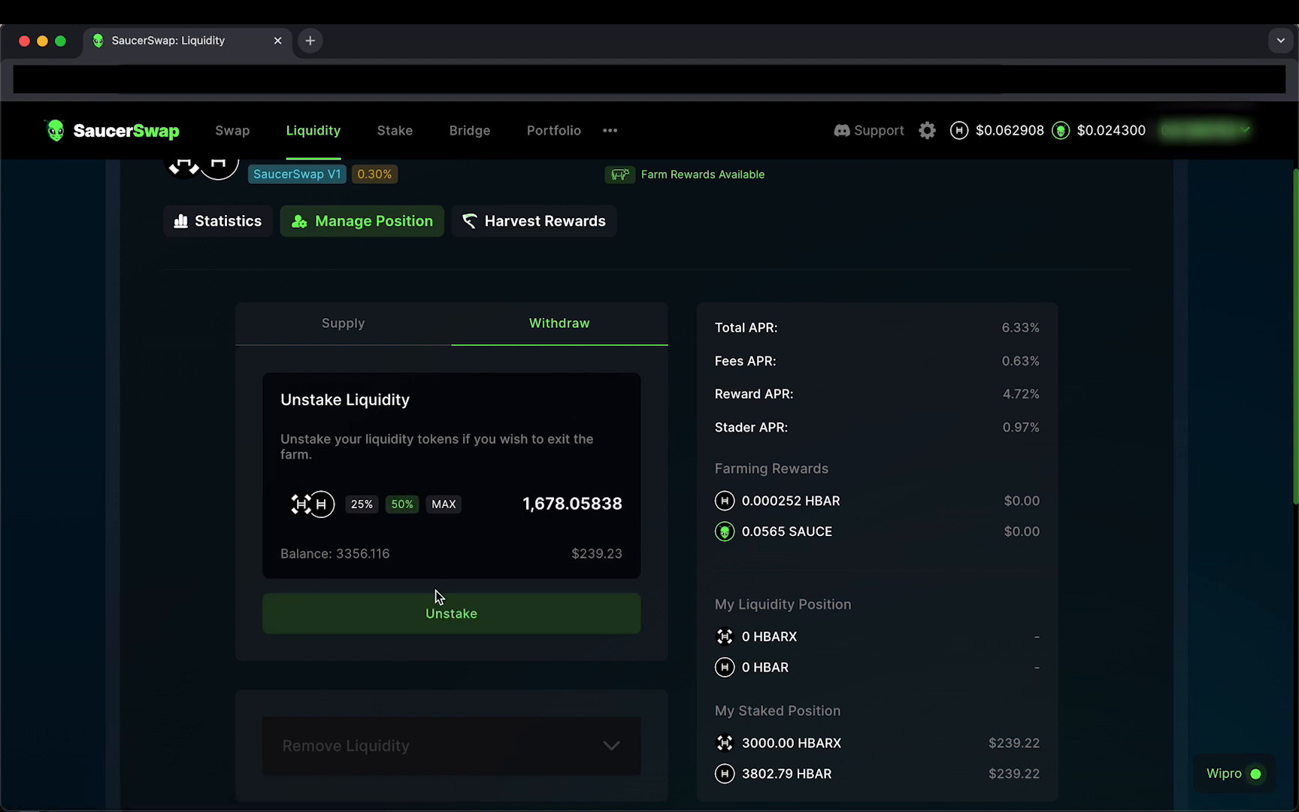
{"action": "left_click", "coordinate": [451, 613]}
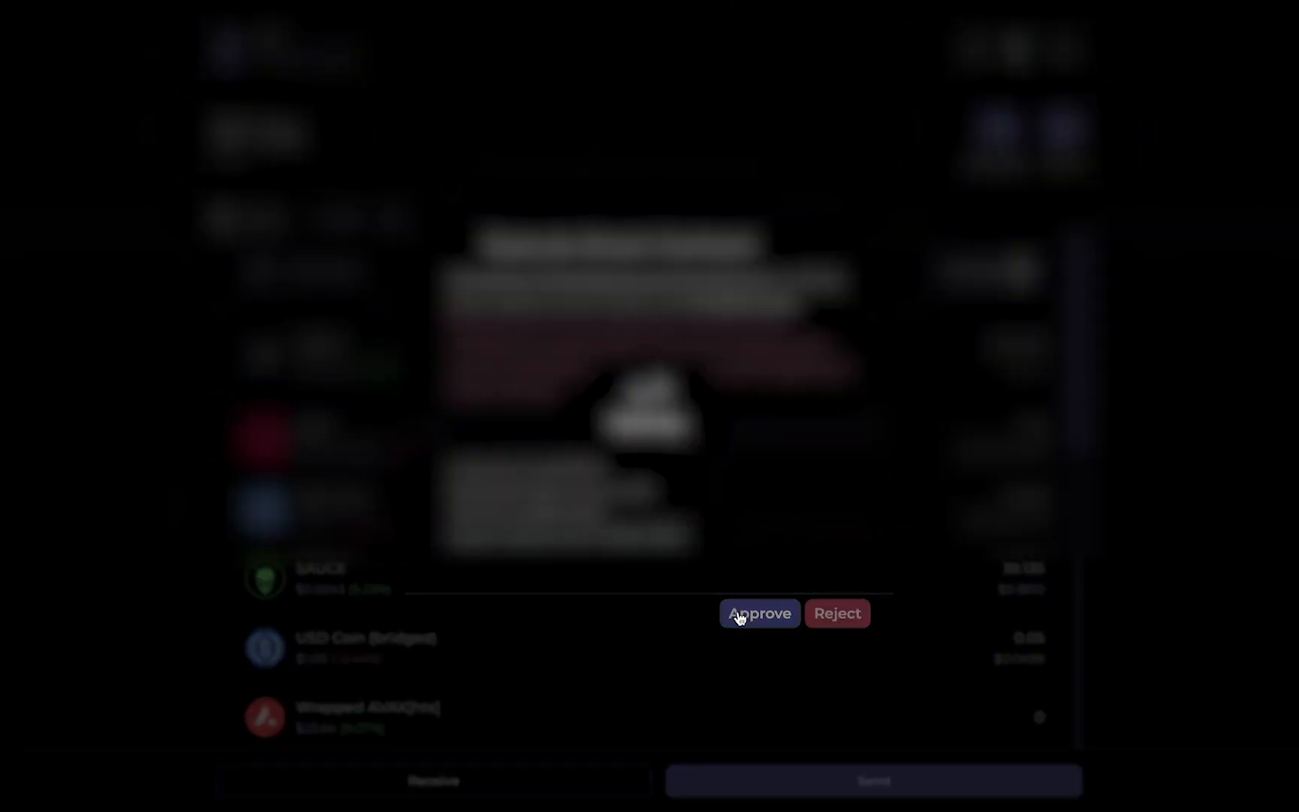
Step: Approve the unstake in the wallet and dismiss the success dialog
{"action": "left_click", "coordinate": [760, 614]}
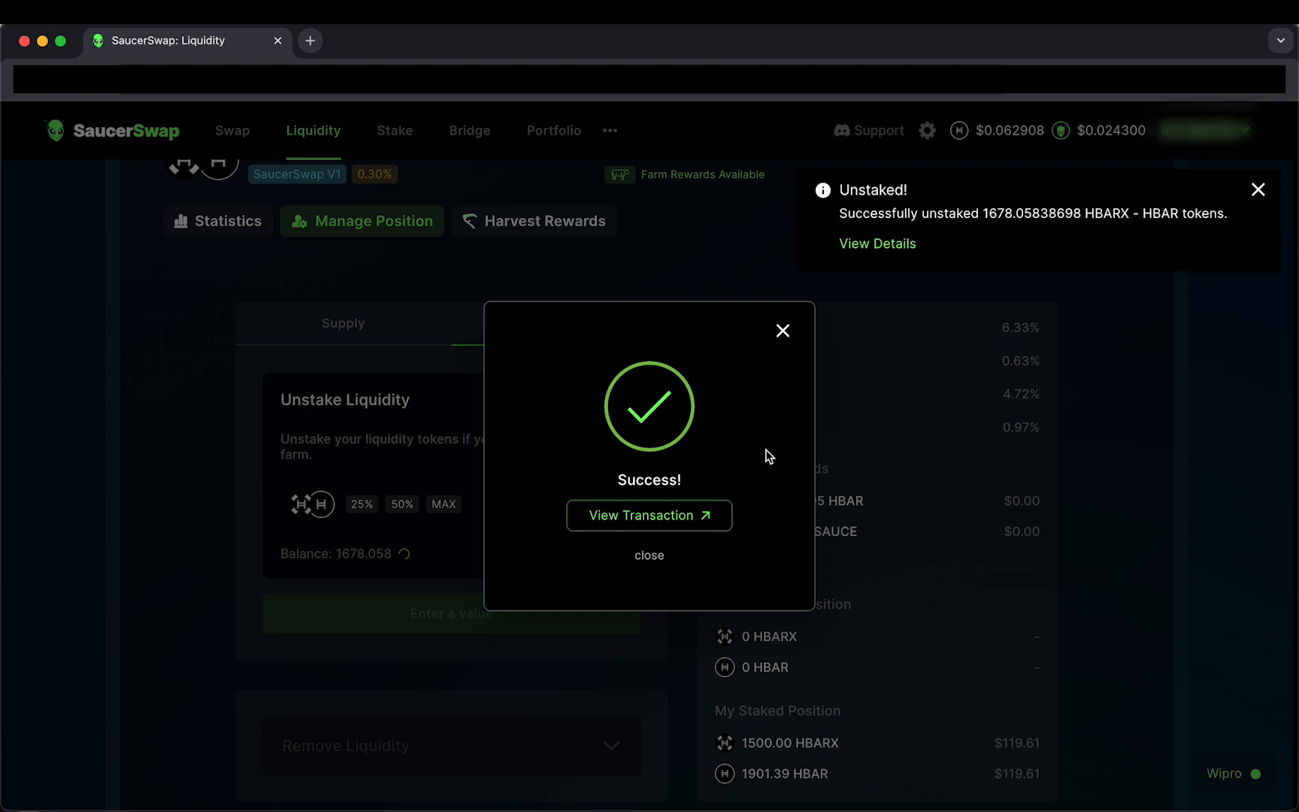
{"action": "left_click", "coordinate": [650, 555]}
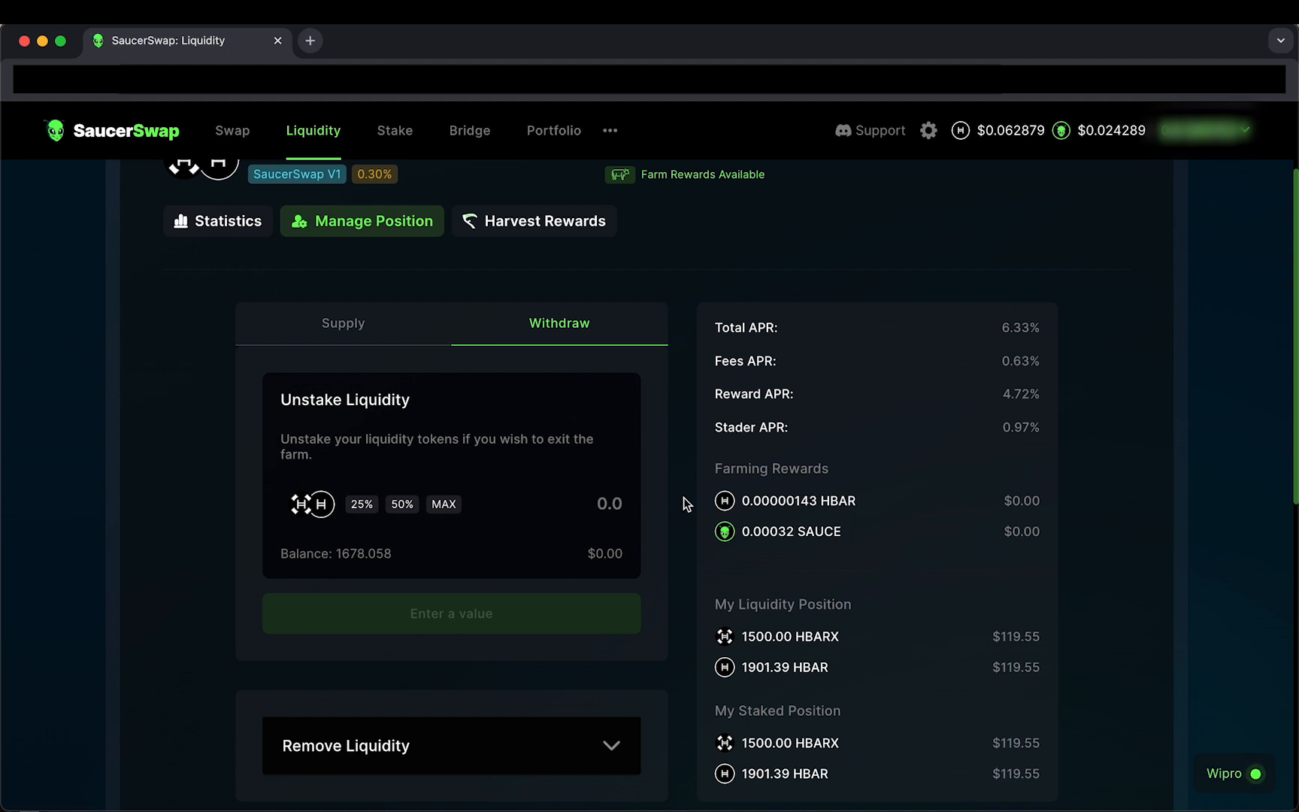
Step: Withdraw the full 1,678.05838 LP token balance via Remove Liquidity with MAX and confirm
{"action": "scroll", "scroll_direction": "down", "scroll_amount": 3}
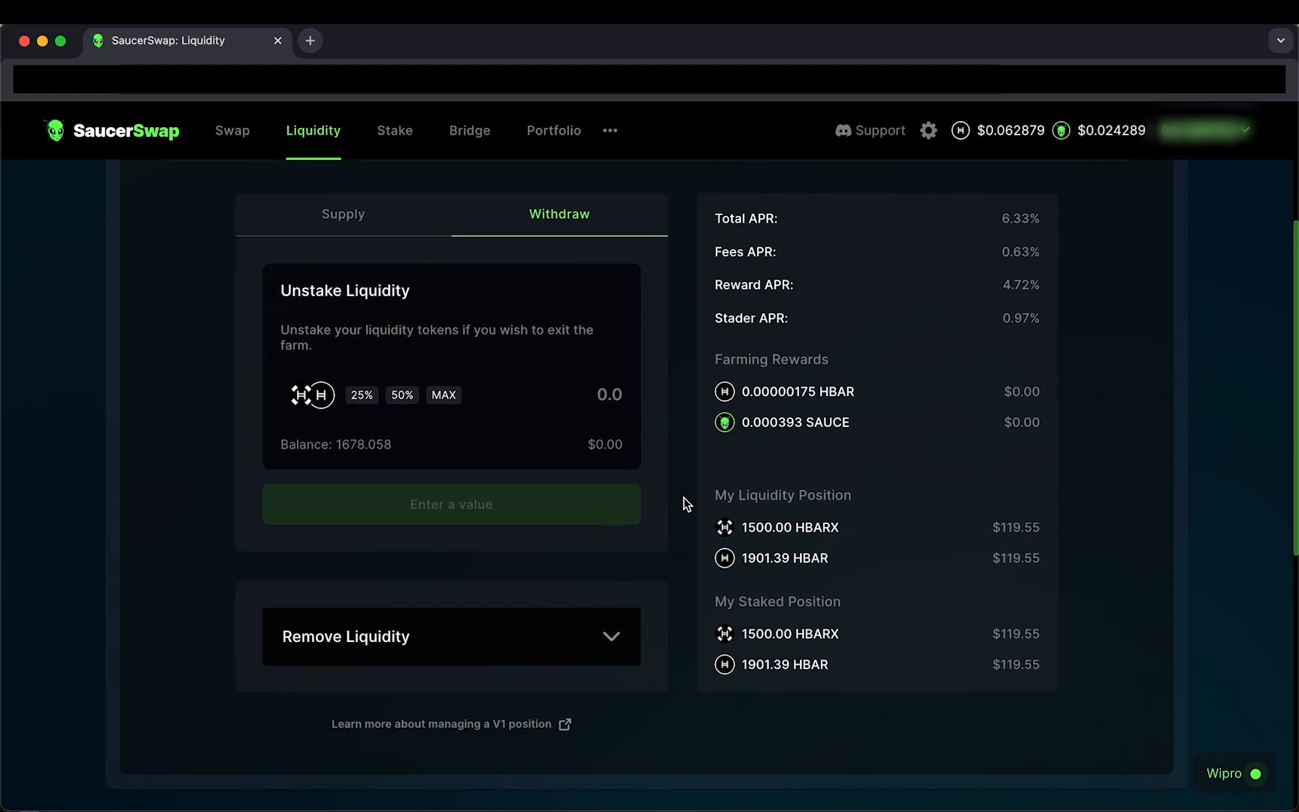
{"action": "mouse_move", "coordinate": [614, 642]}
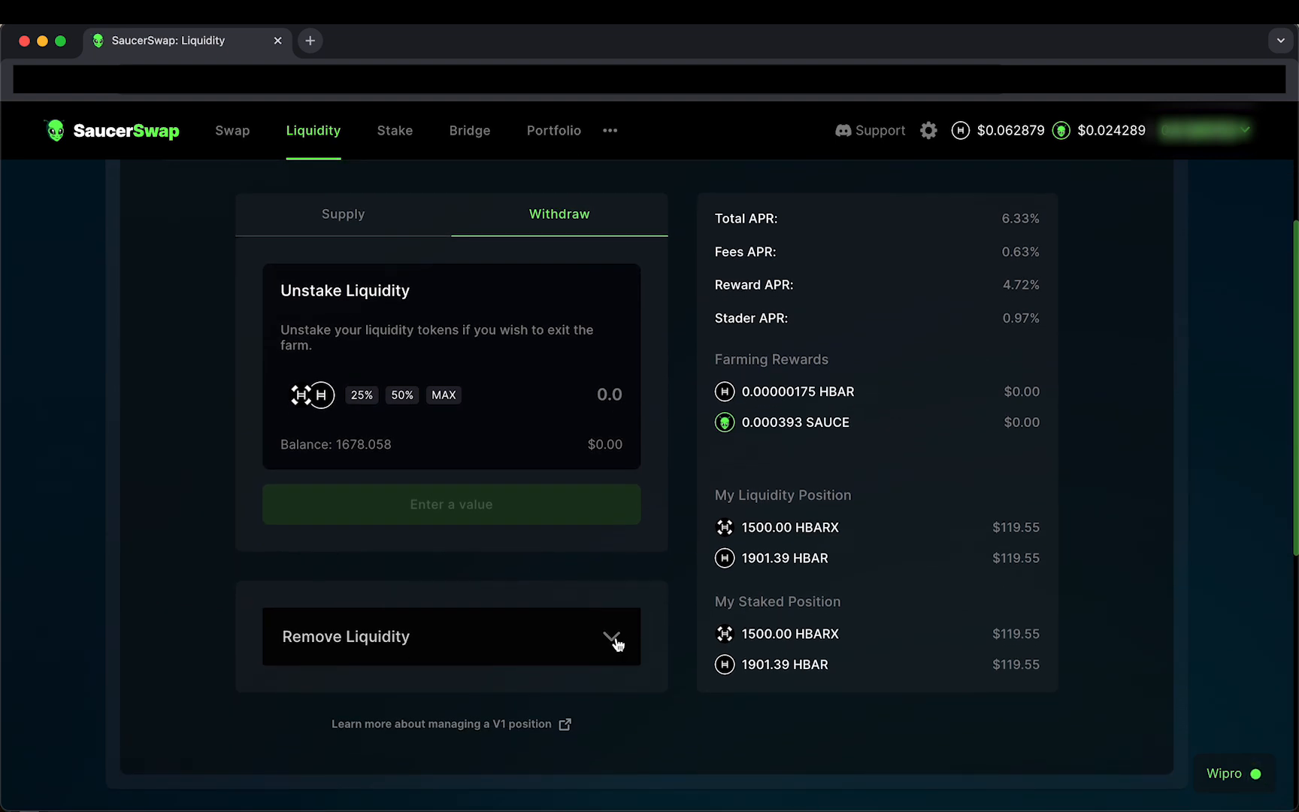
{"action": "left_click", "coordinate": [614, 642]}
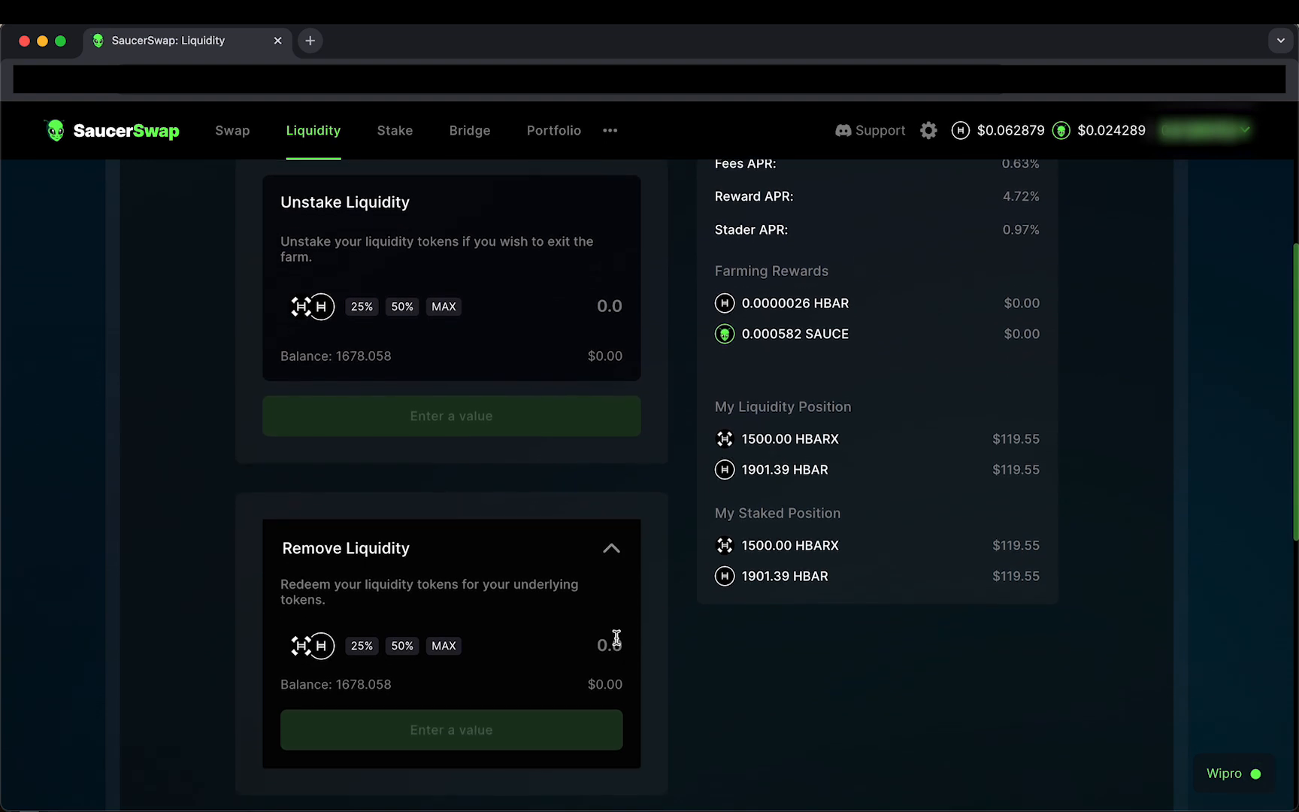
{"action": "scroll", "scroll_direction": "down", "scroll_amount": 3}
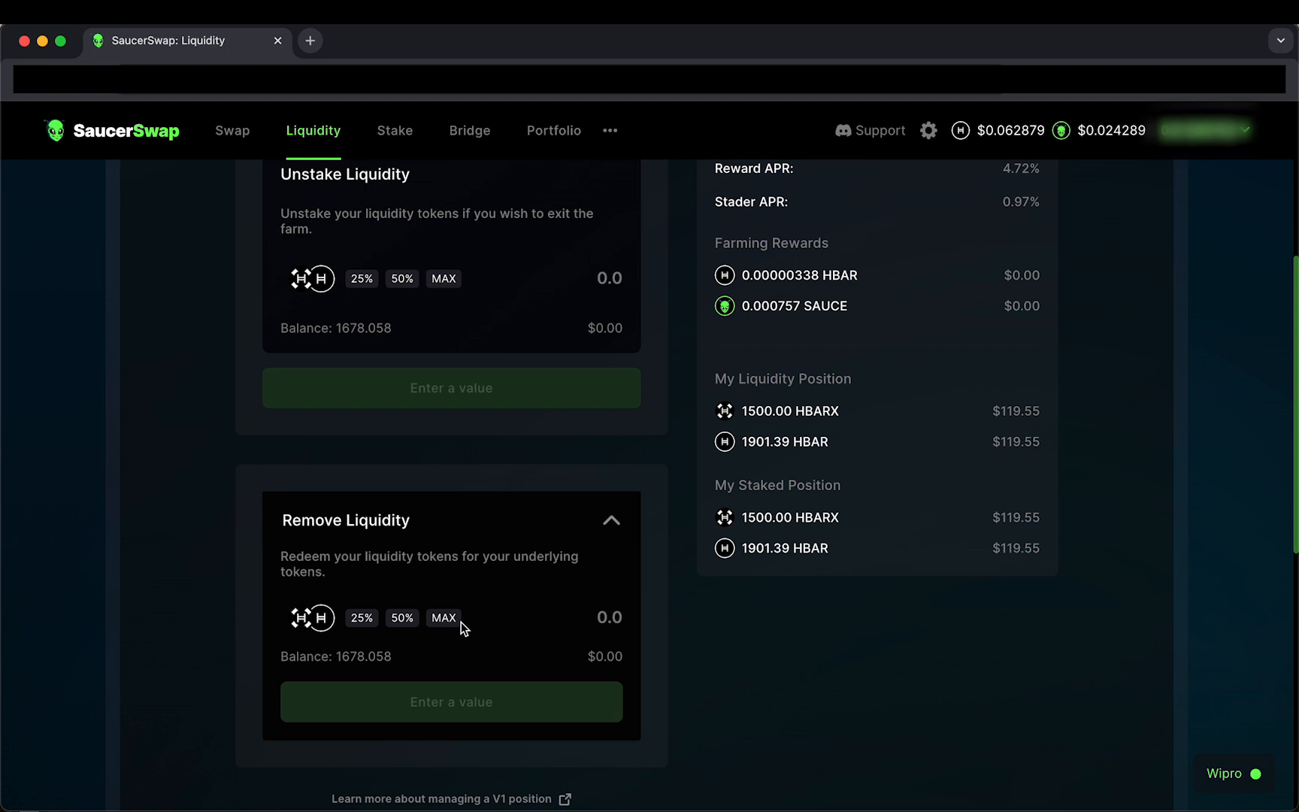
{"action": "left_click", "coordinate": [444, 618]}
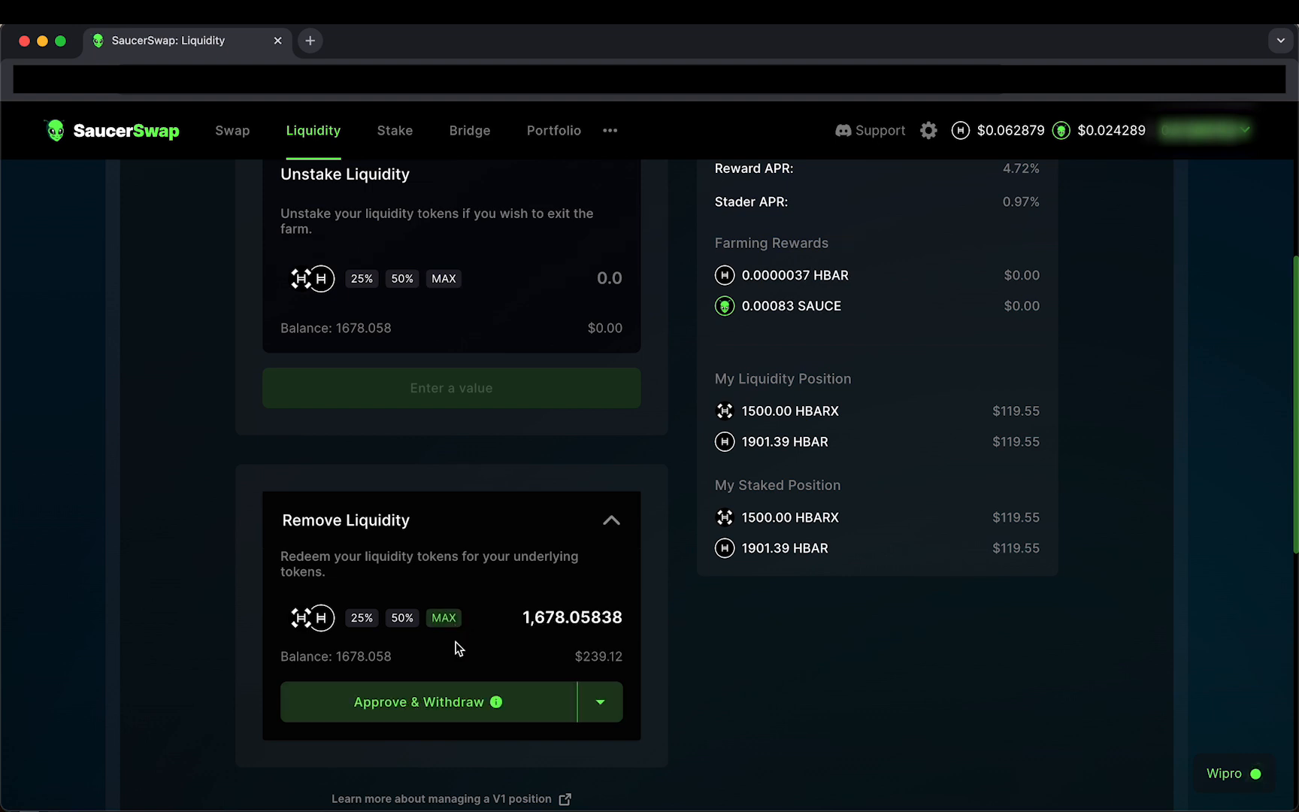
{"action": "left_click", "coordinate": [420, 702]}
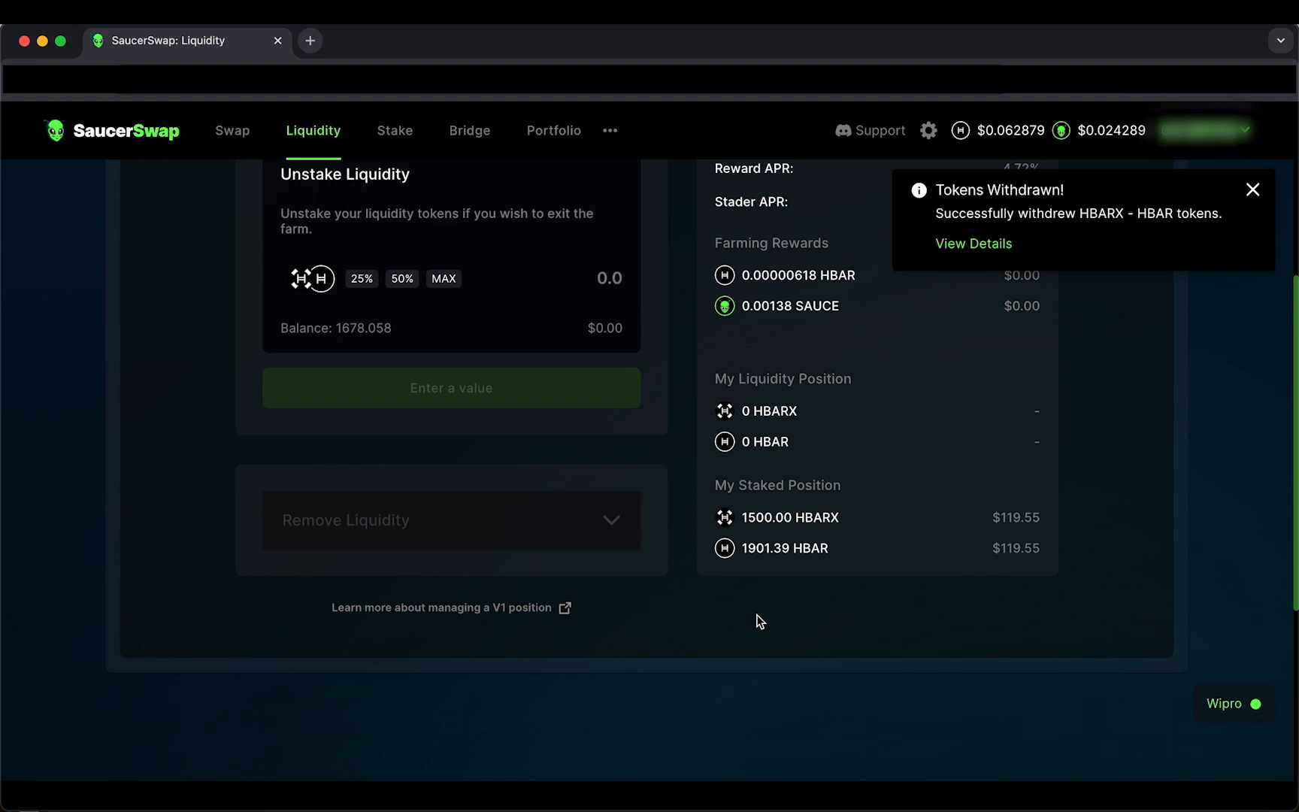
{"action": "left_click", "coordinate": [1255, 190]}
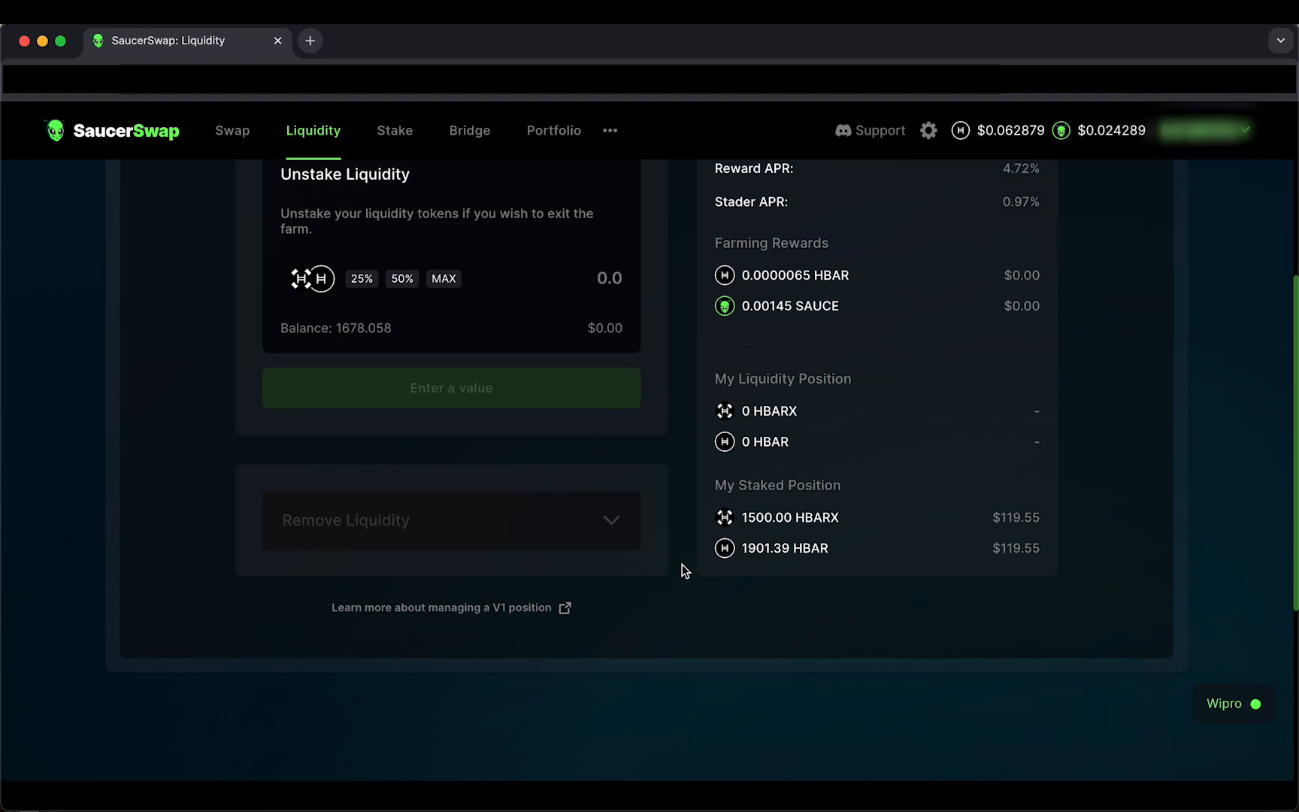
{"action": "scroll", "scroll_direction": "up", "scroll_amount": 3}
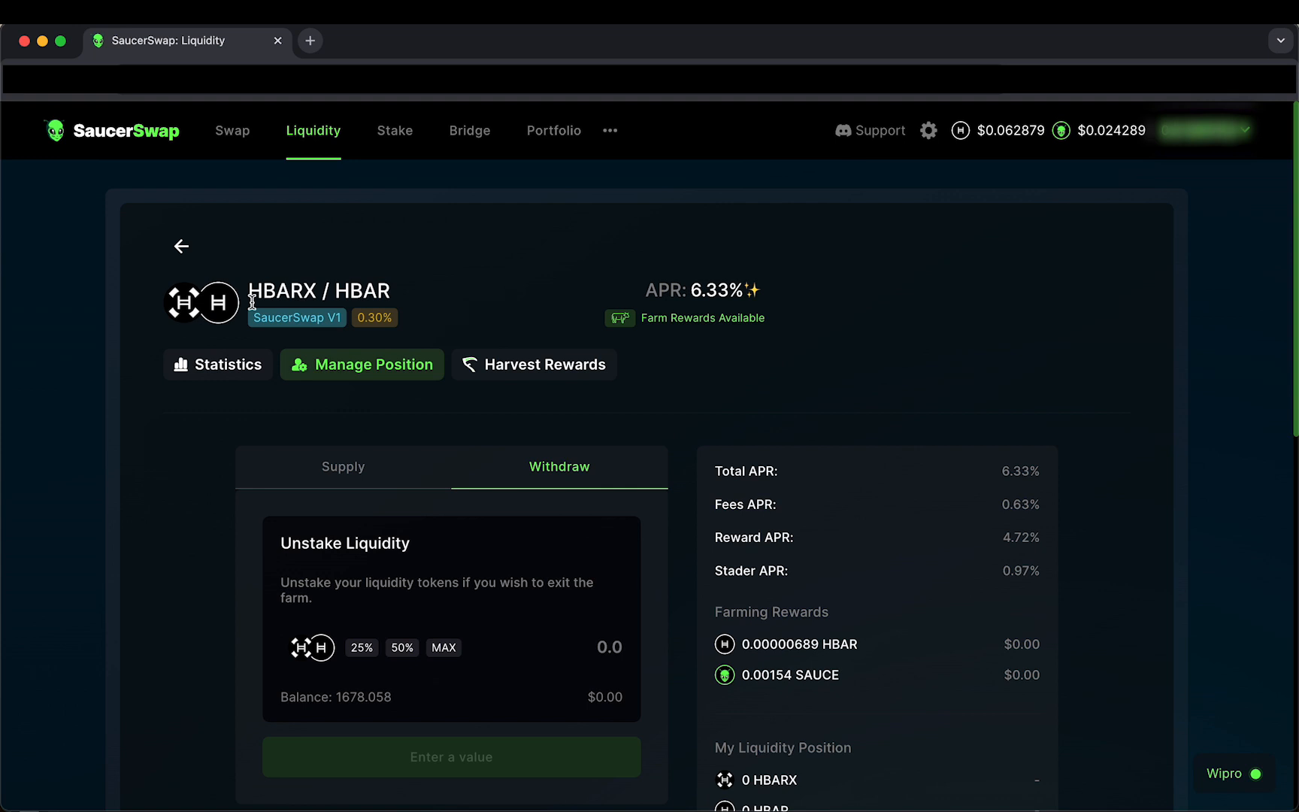
{"action": "mouse_move", "coordinate": [182, 248]}
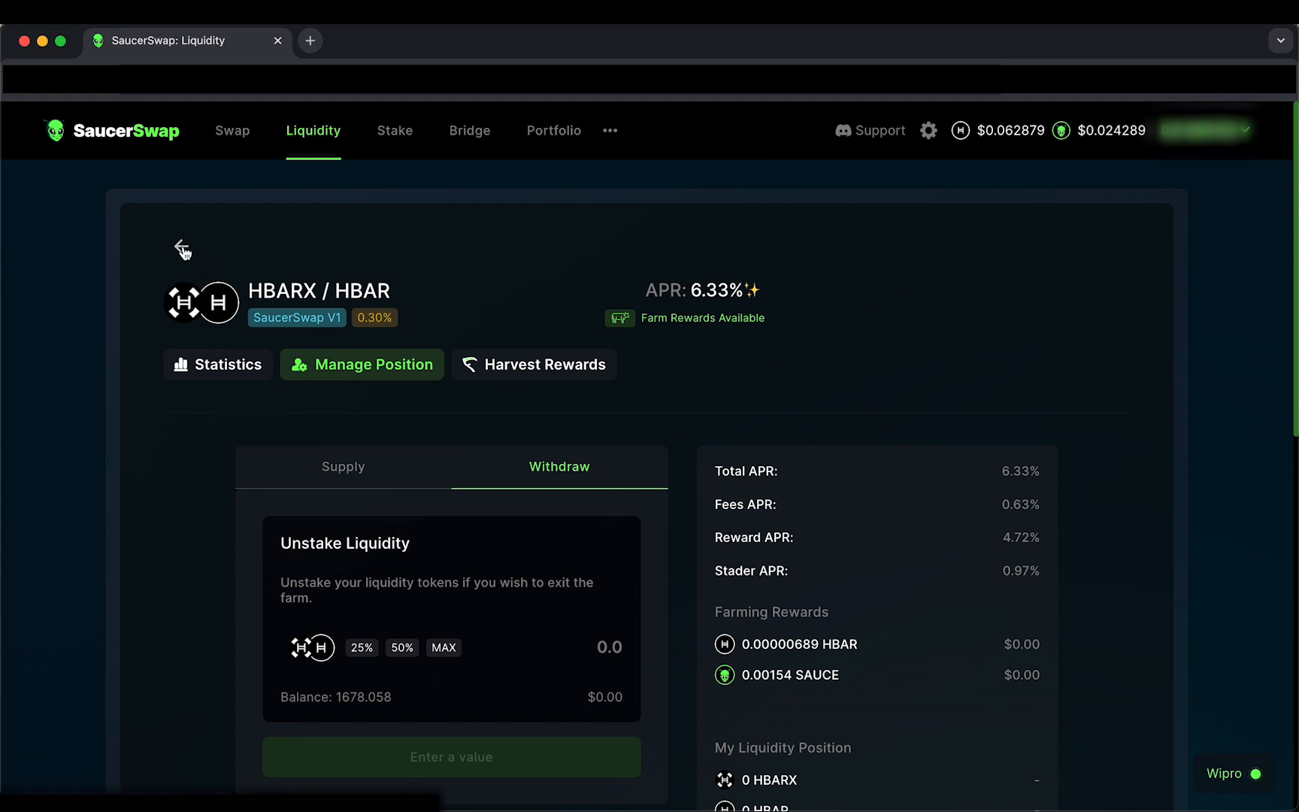
Step: Return to the pool list, filter to SaucerSwap V2 pools and search 'hbarx'
{"action": "left_click", "coordinate": [179, 248]}
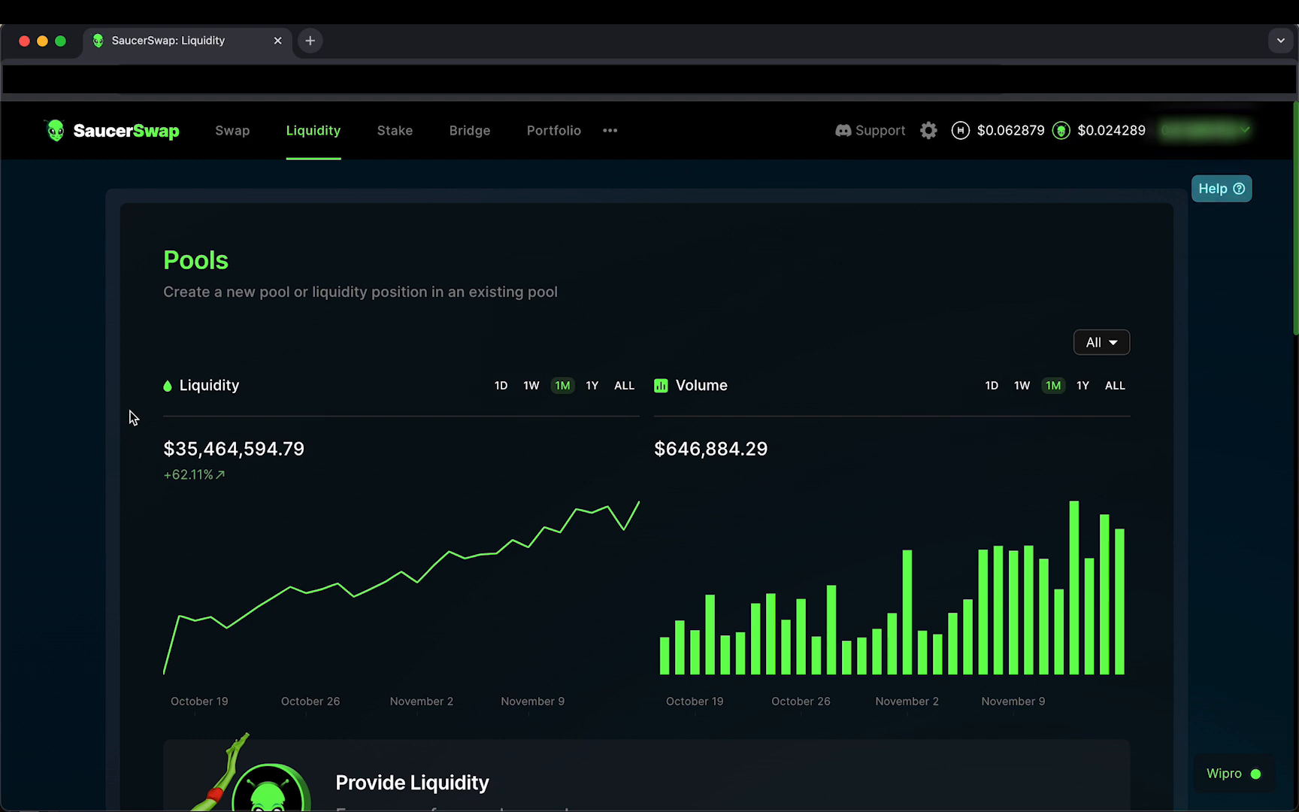
{"action": "scroll", "scroll_direction": "down", "scroll_amount": 3}
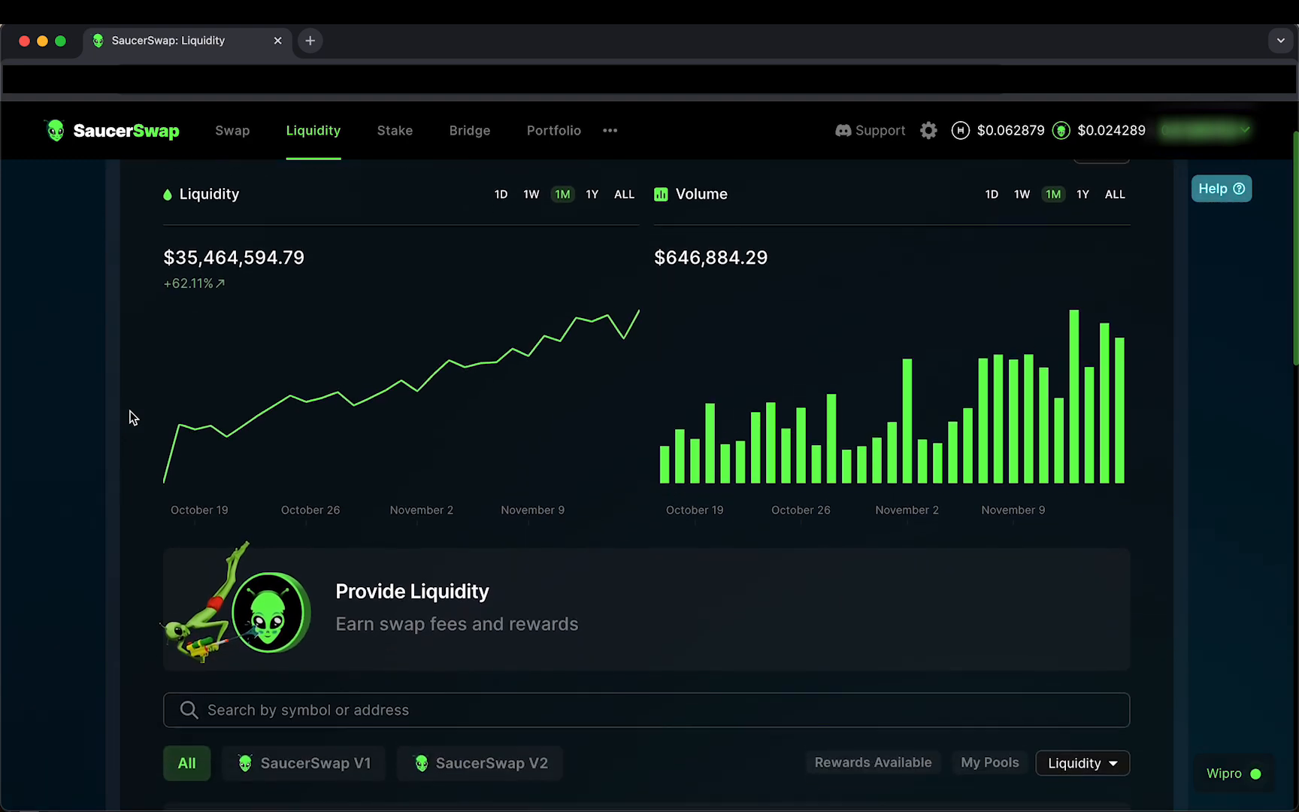
{"action": "scroll", "scroll_direction": "down", "scroll_amount": 3}
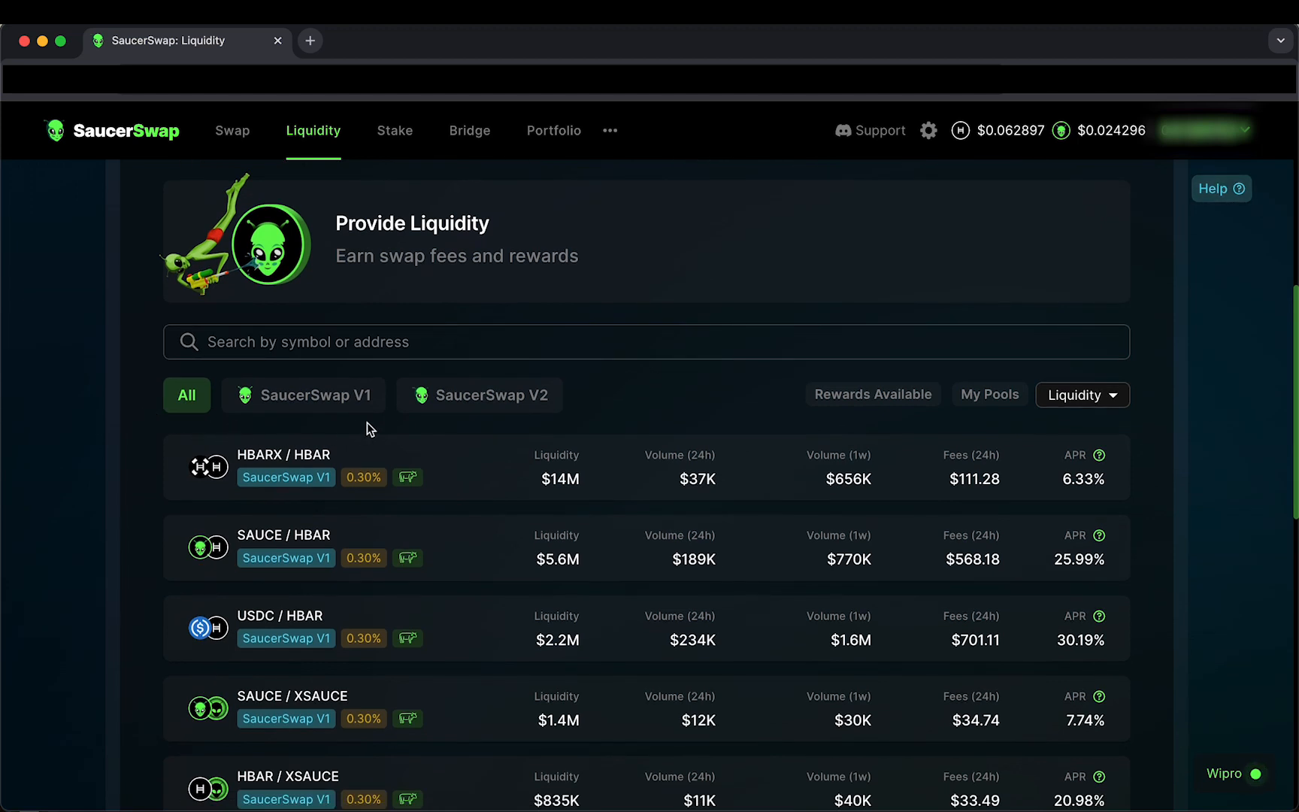
{"action": "left_click", "coordinate": [478, 395]}
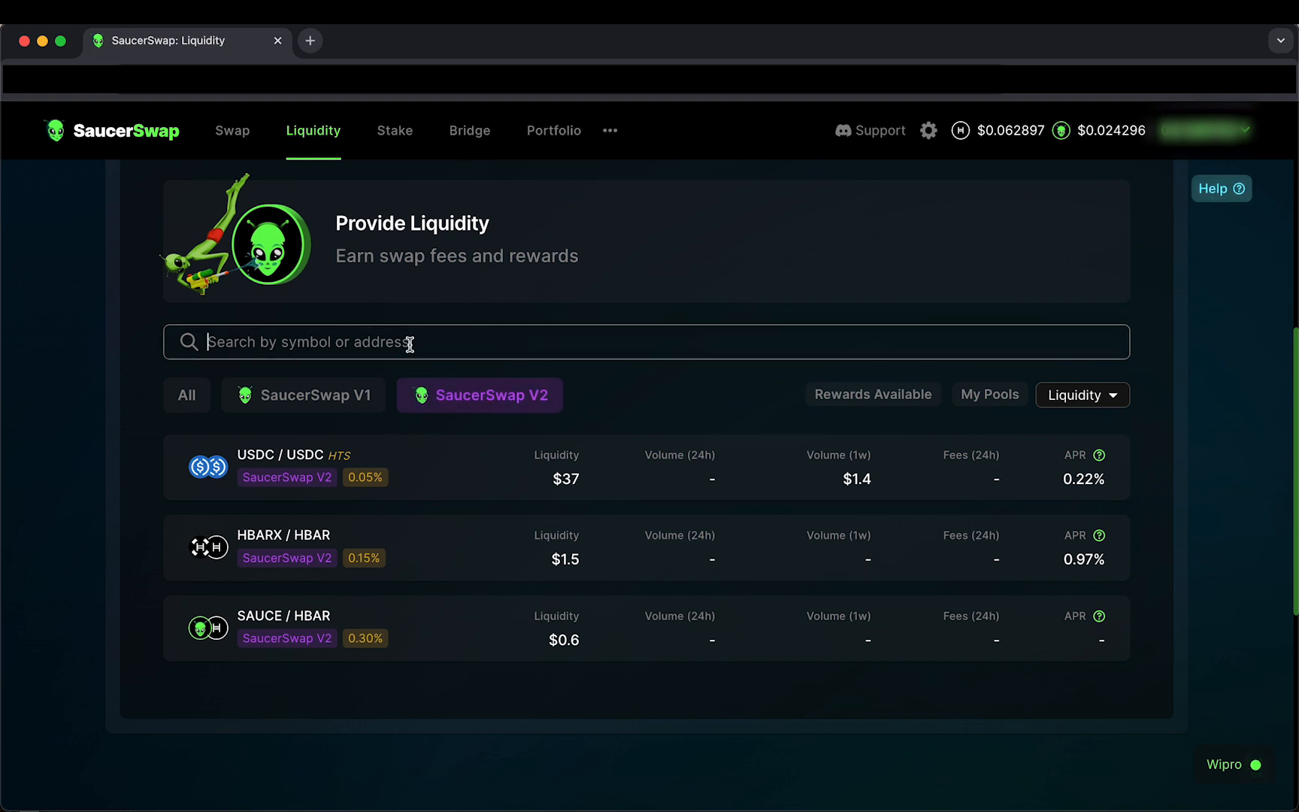
{"action": "type", "text": "hbarx"}
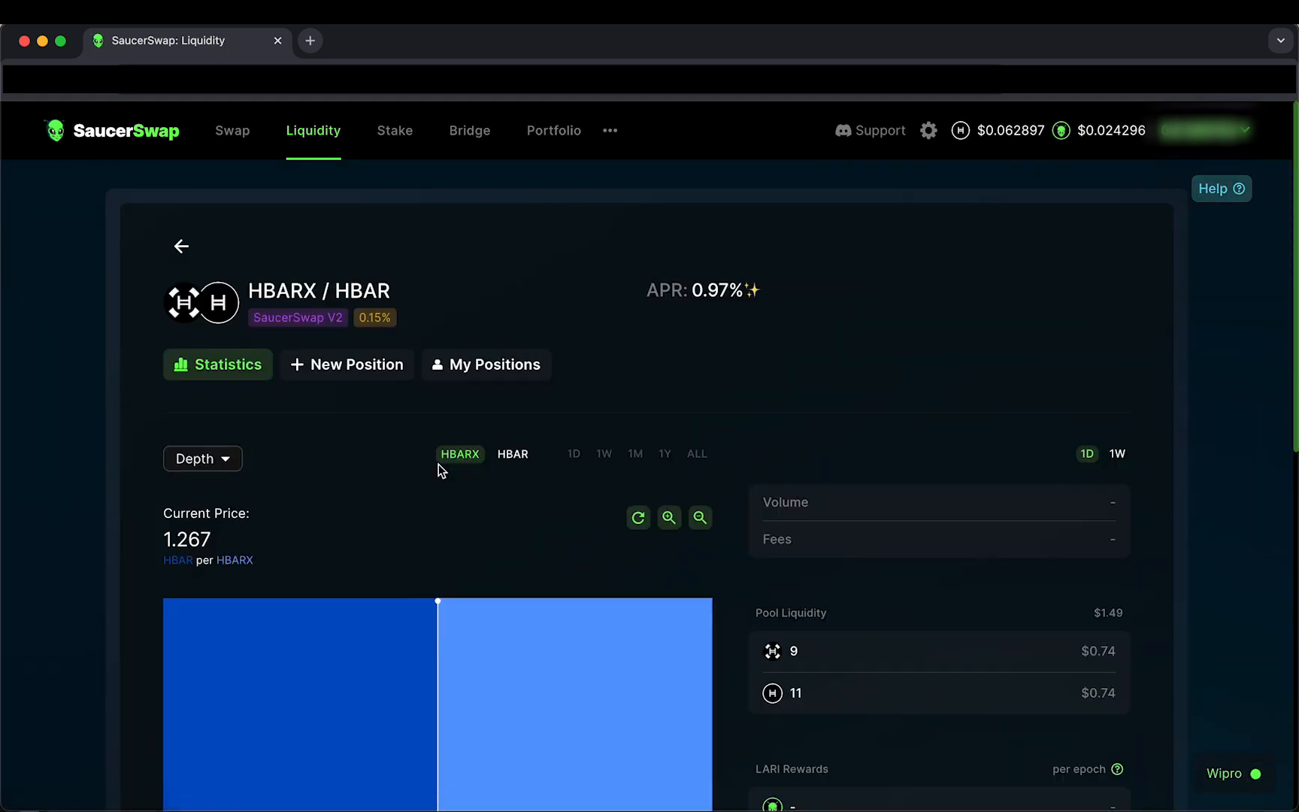
{"action": "mouse_move", "coordinate": [406, 411]}
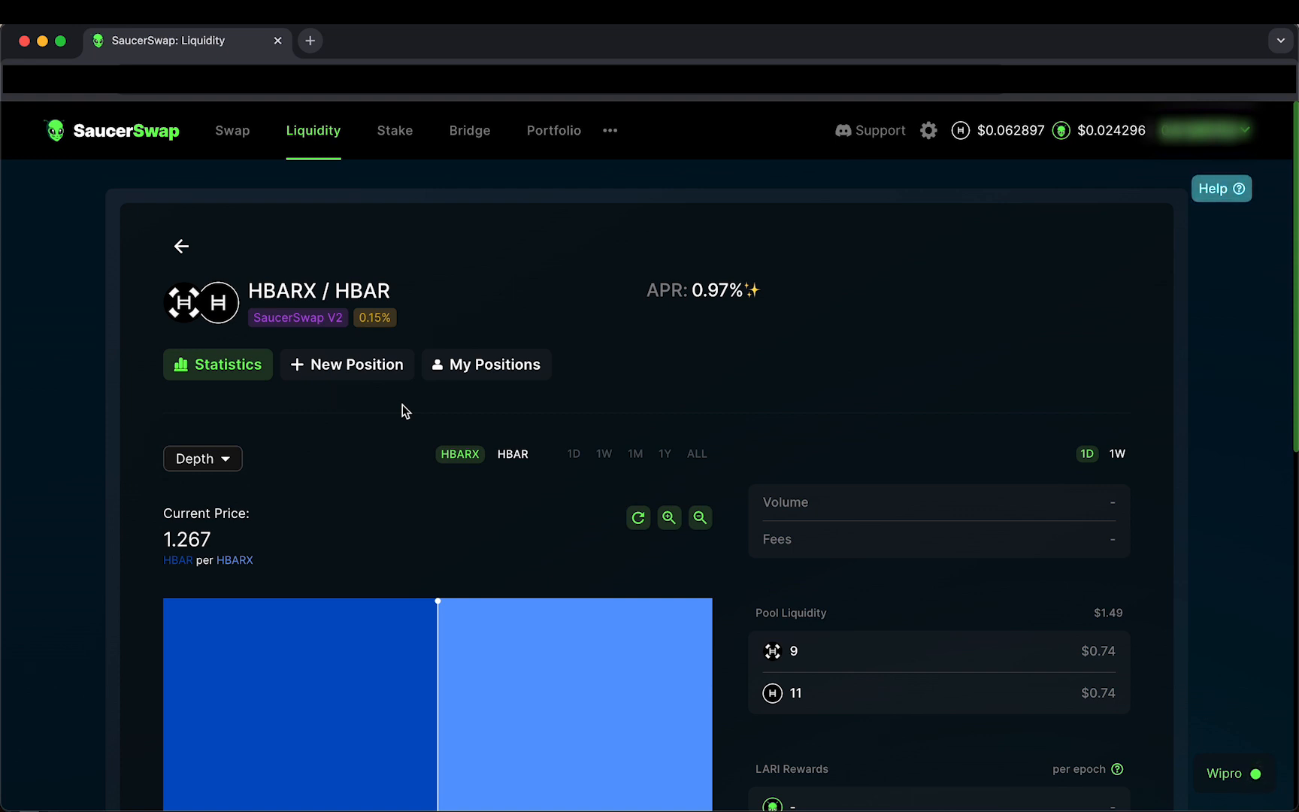
{"action": "mouse_move", "coordinate": [394, 401]}
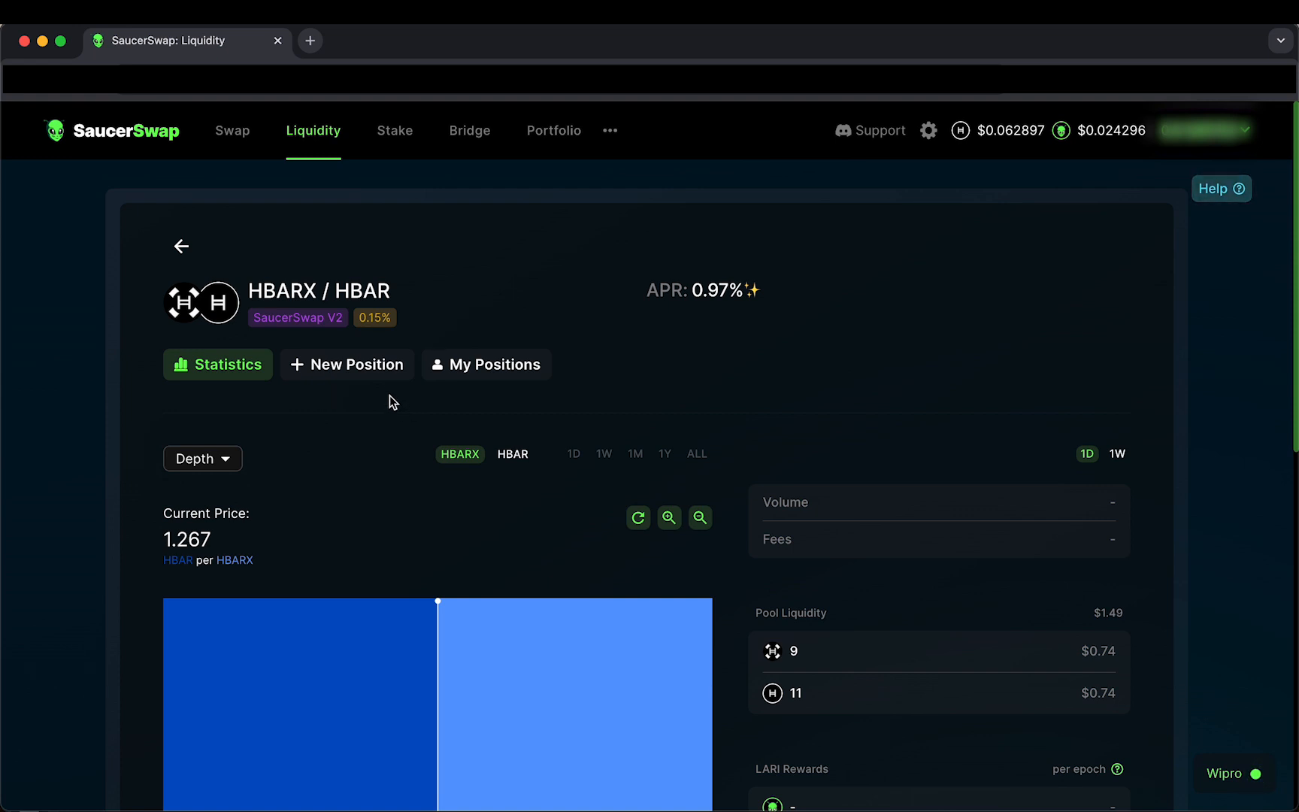
Step: Start a new V2 position with the Focused strategy (1.23–1.306) and MAX HBARX deposit of 1,500.00294371
{"action": "left_click", "coordinate": [346, 364]}
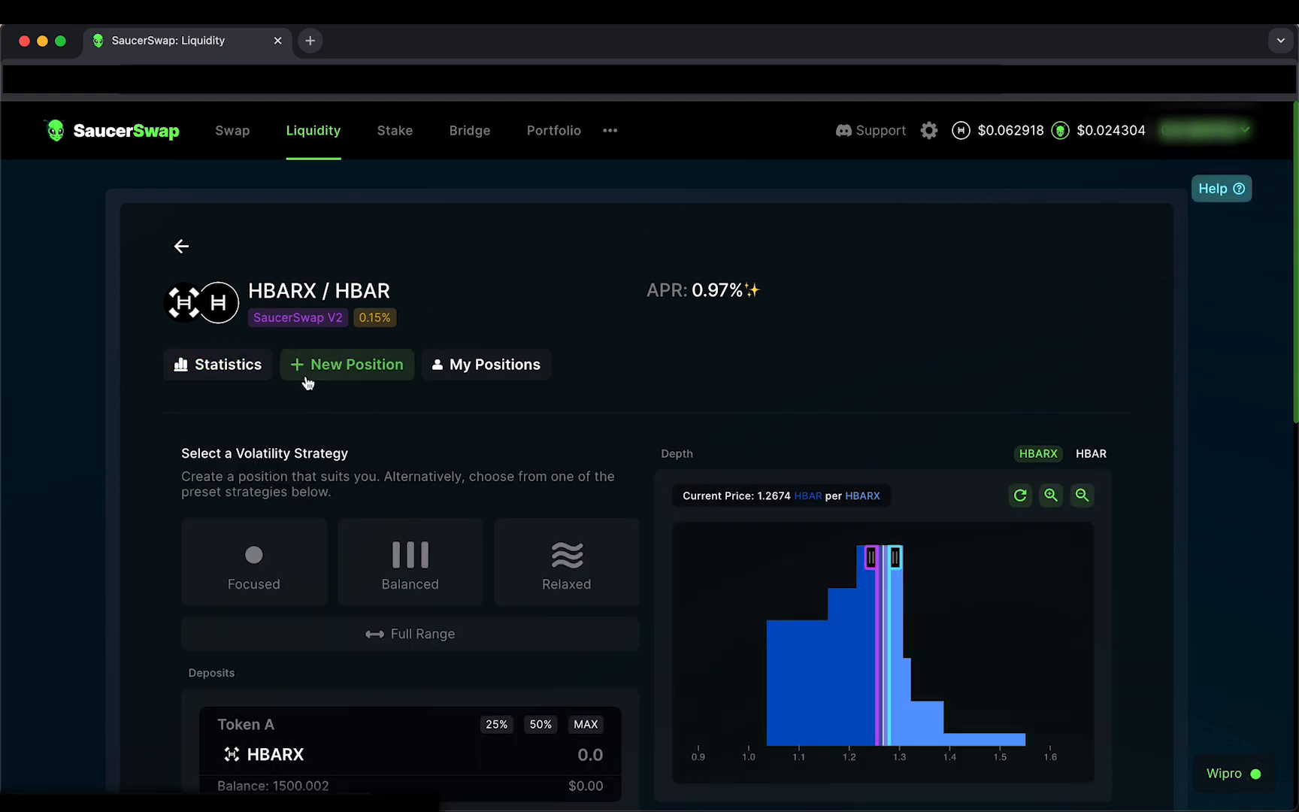
{"action": "scroll", "scroll_direction": "down", "scroll_amount": 3}
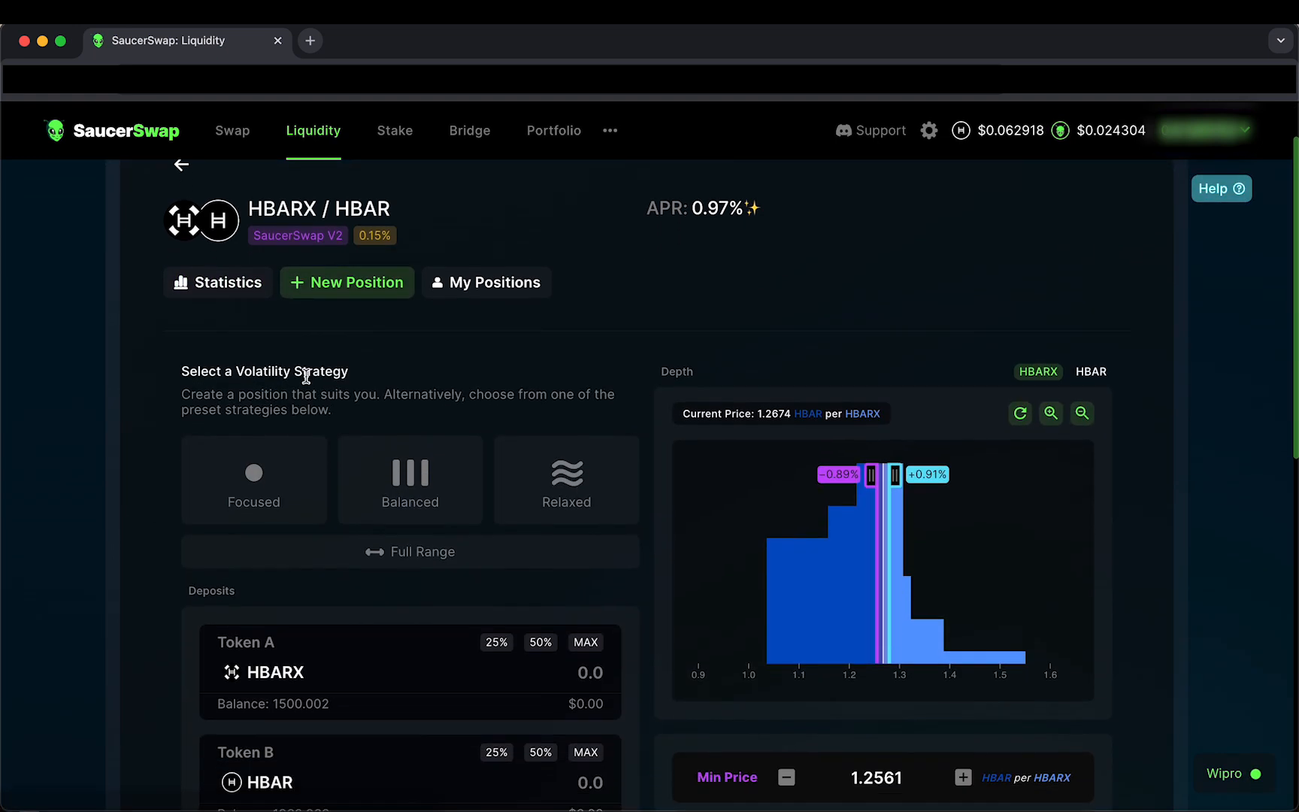
{"action": "scroll", "scroll_direction": "down", "scroll_amount": 3}
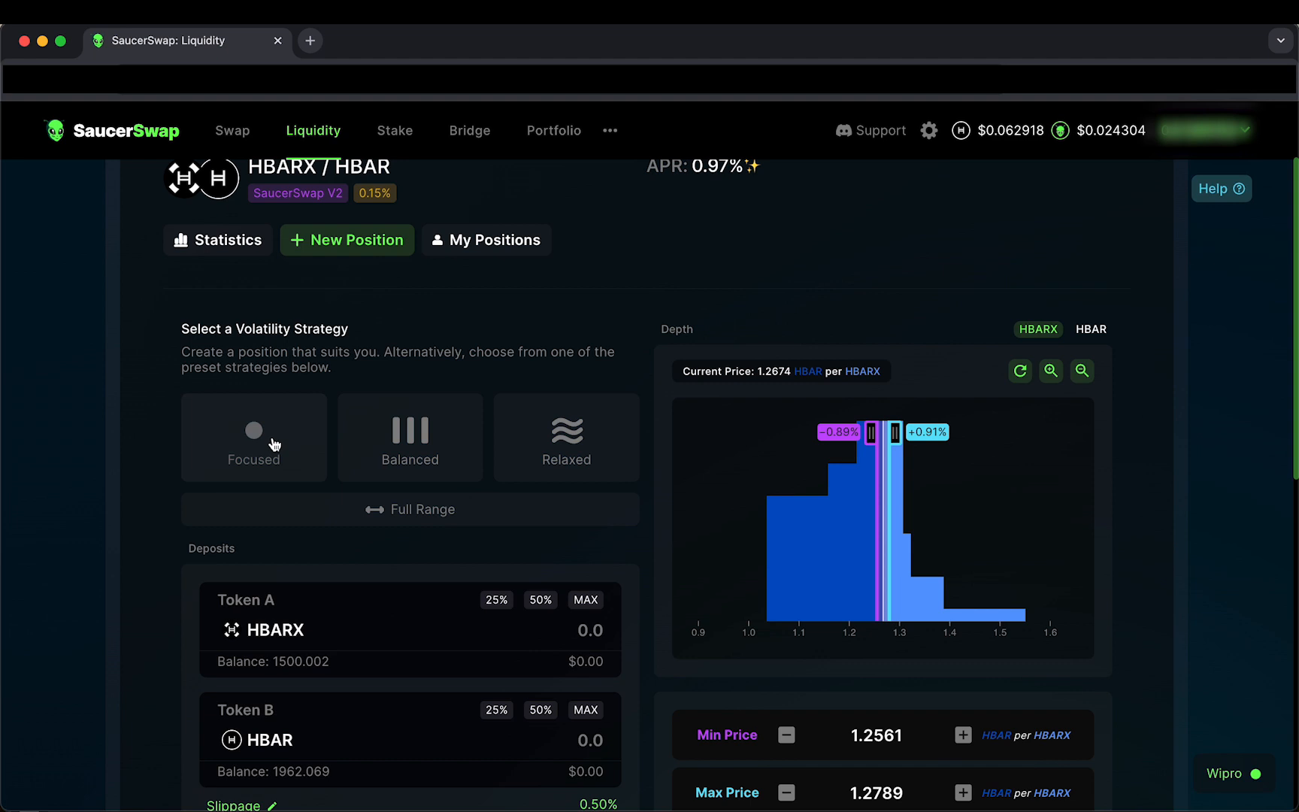
{"action": "mouse_move", "coordinate": [161, 615]}
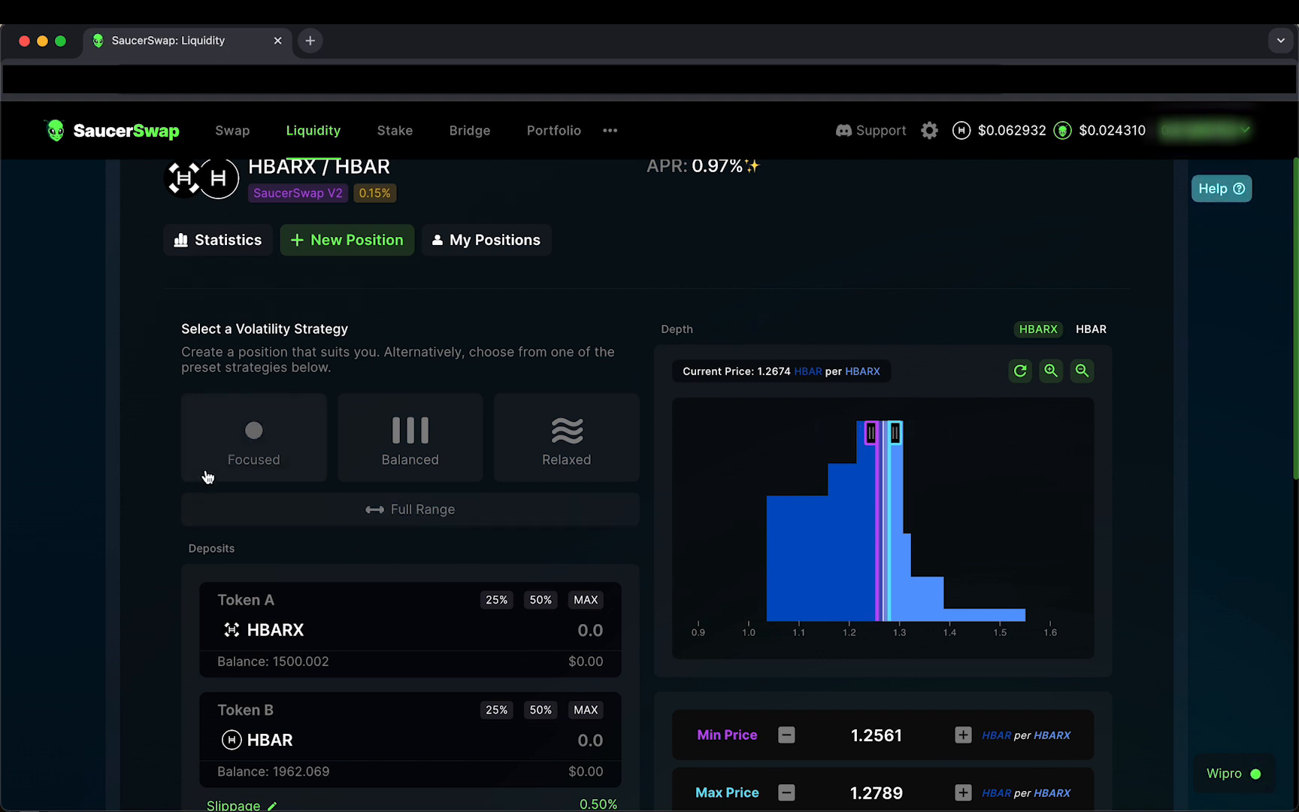
{"action": "left_click", "coordinate": [254, 438]}
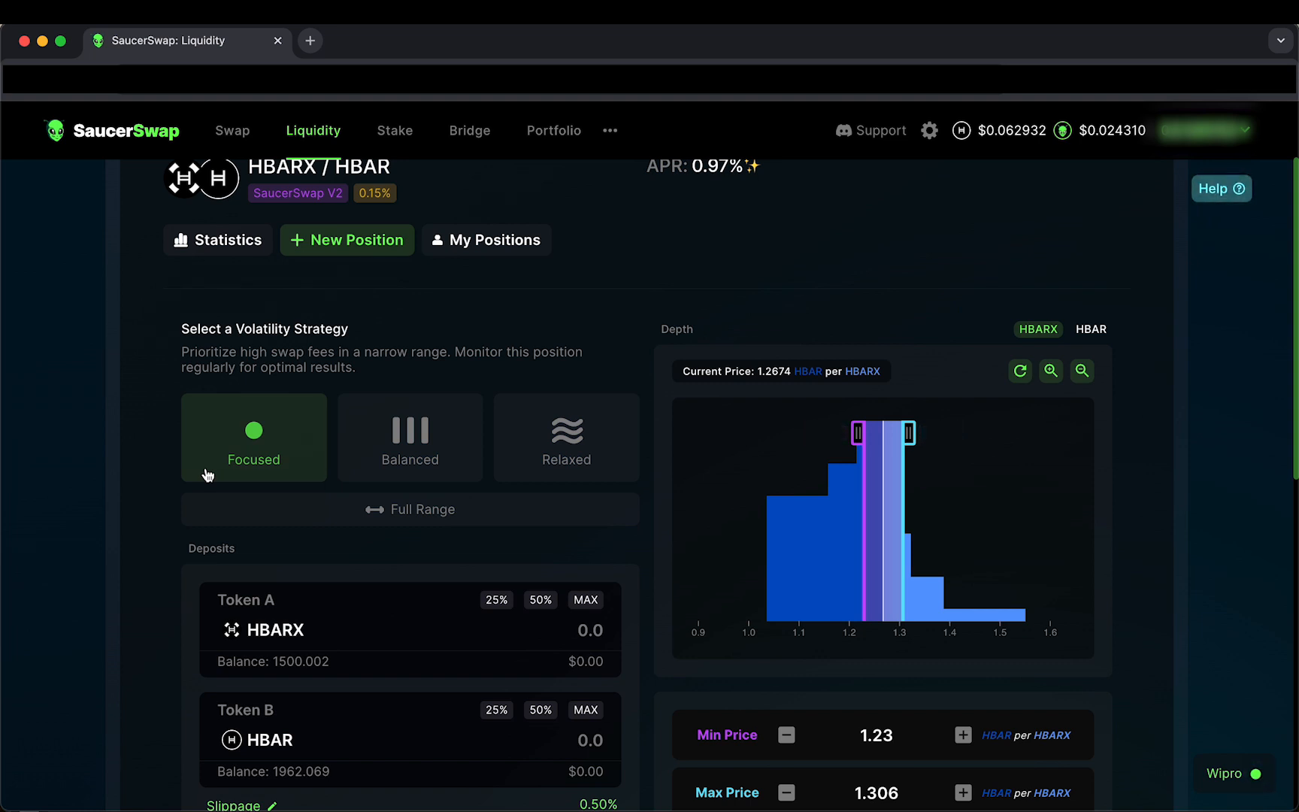
{"action": "mouse_move", "coordinate": [555, 589]}
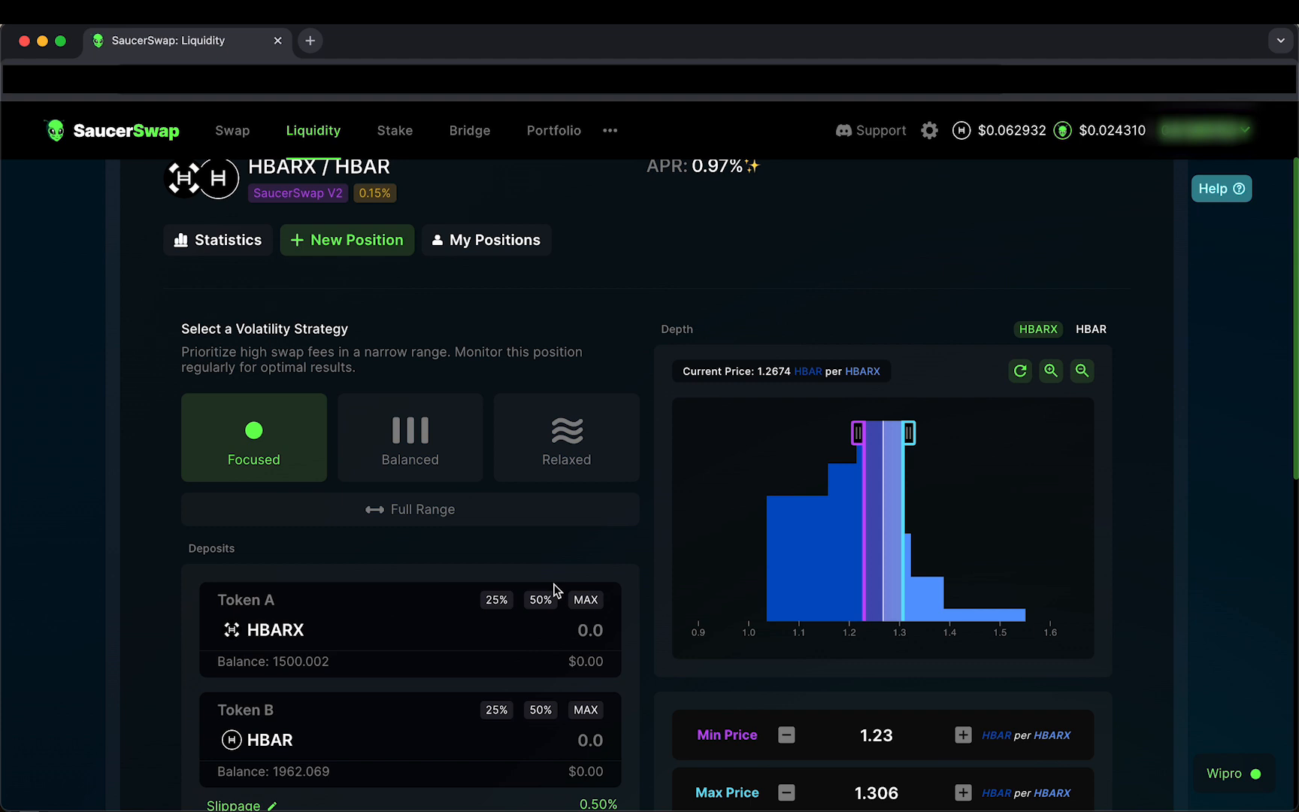
{"action": "left_click", "coordinate": [586, 599]}
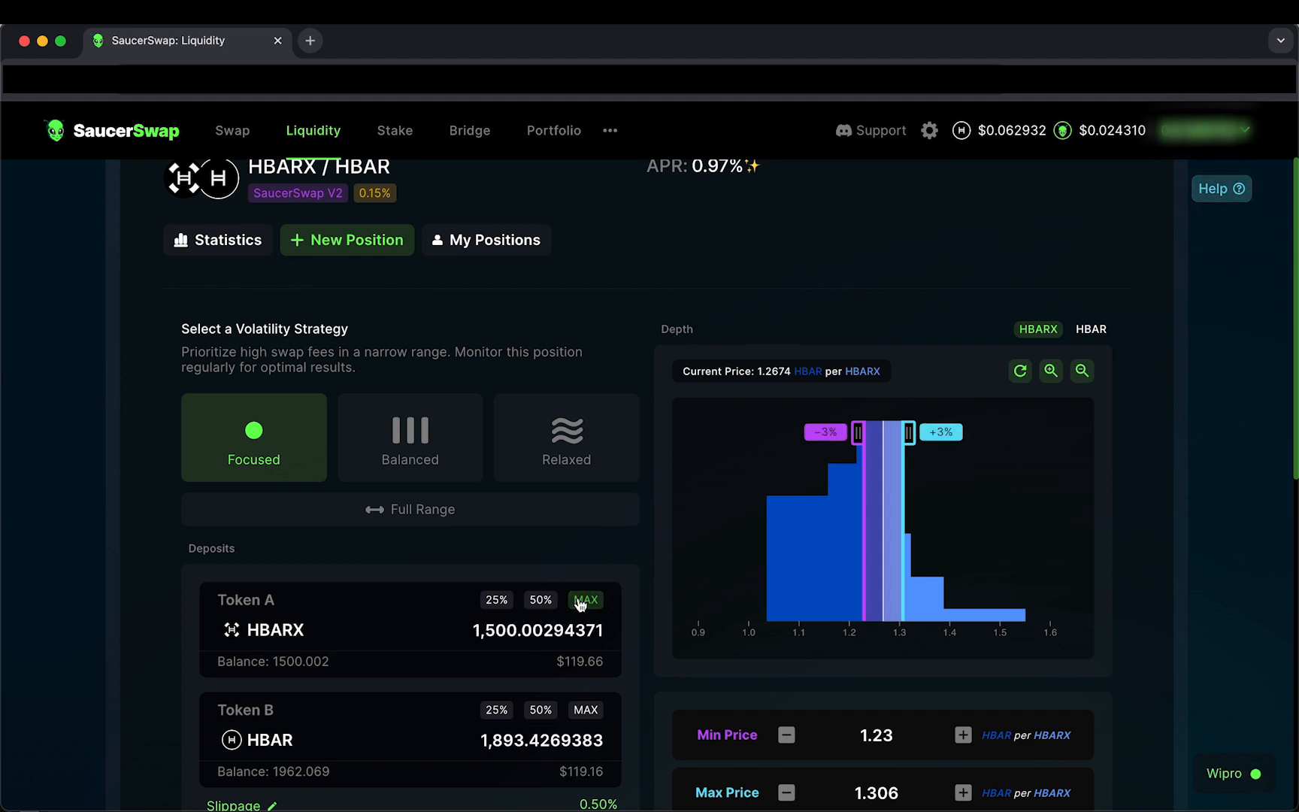
{"action": "mouse_move", "coordinate": [652, 652]}
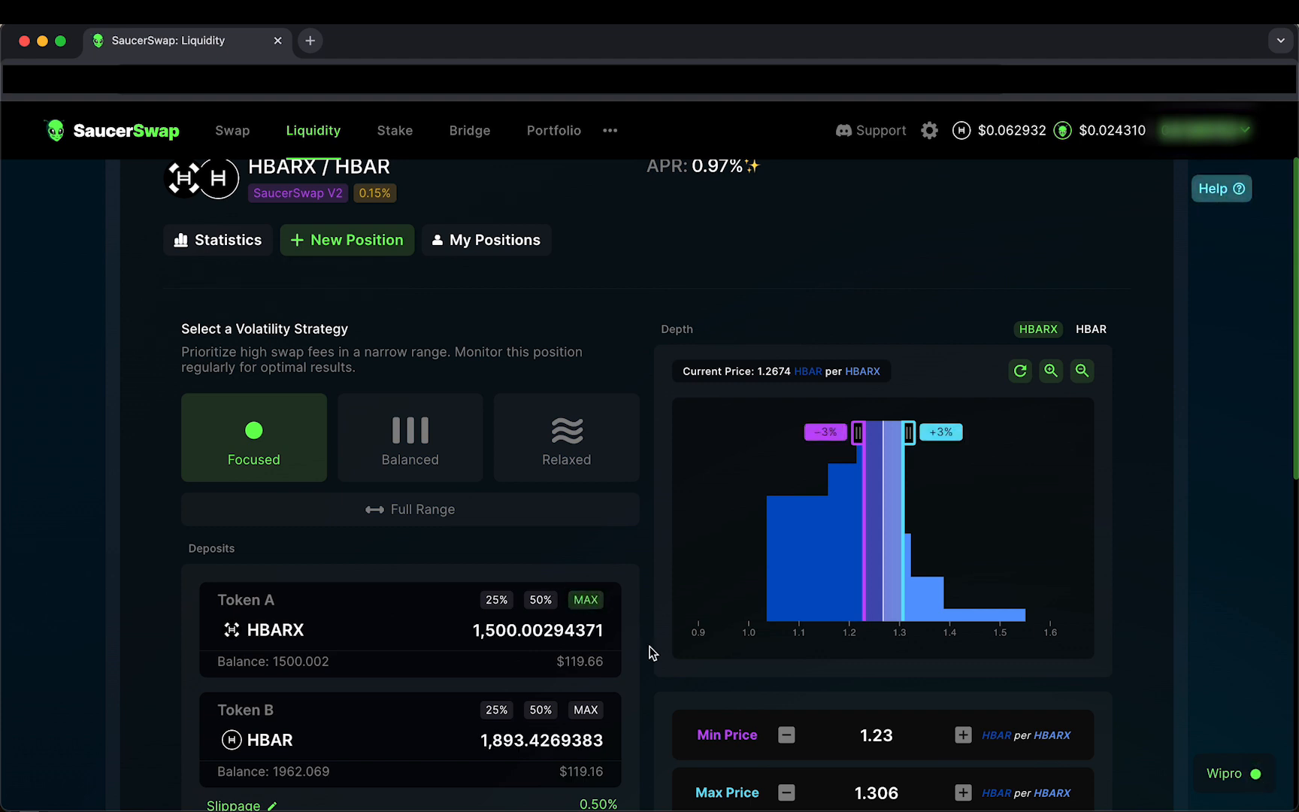
{"action": "scroll", "scroll_direction": "down", "scroll_amount": 3}
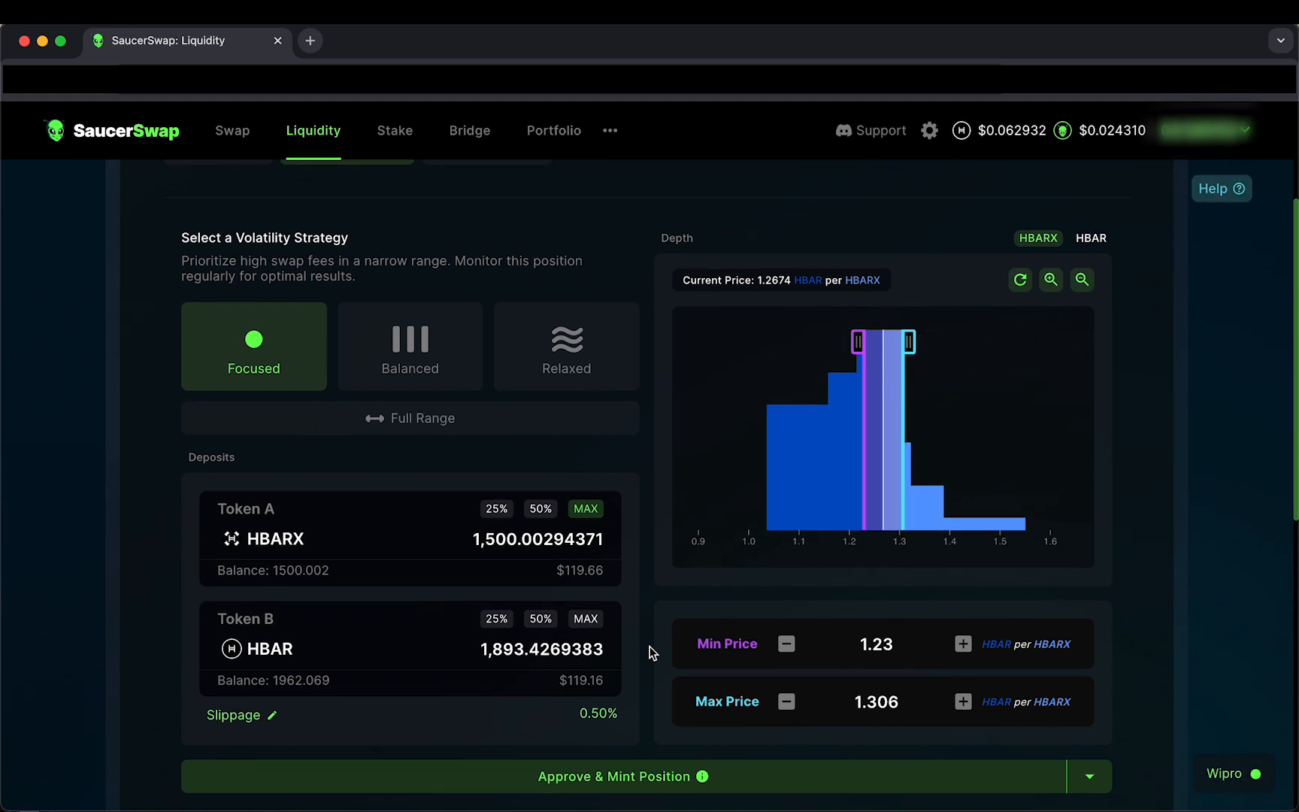
{"action": "mouse_move", "coordinate": [643, 776]}
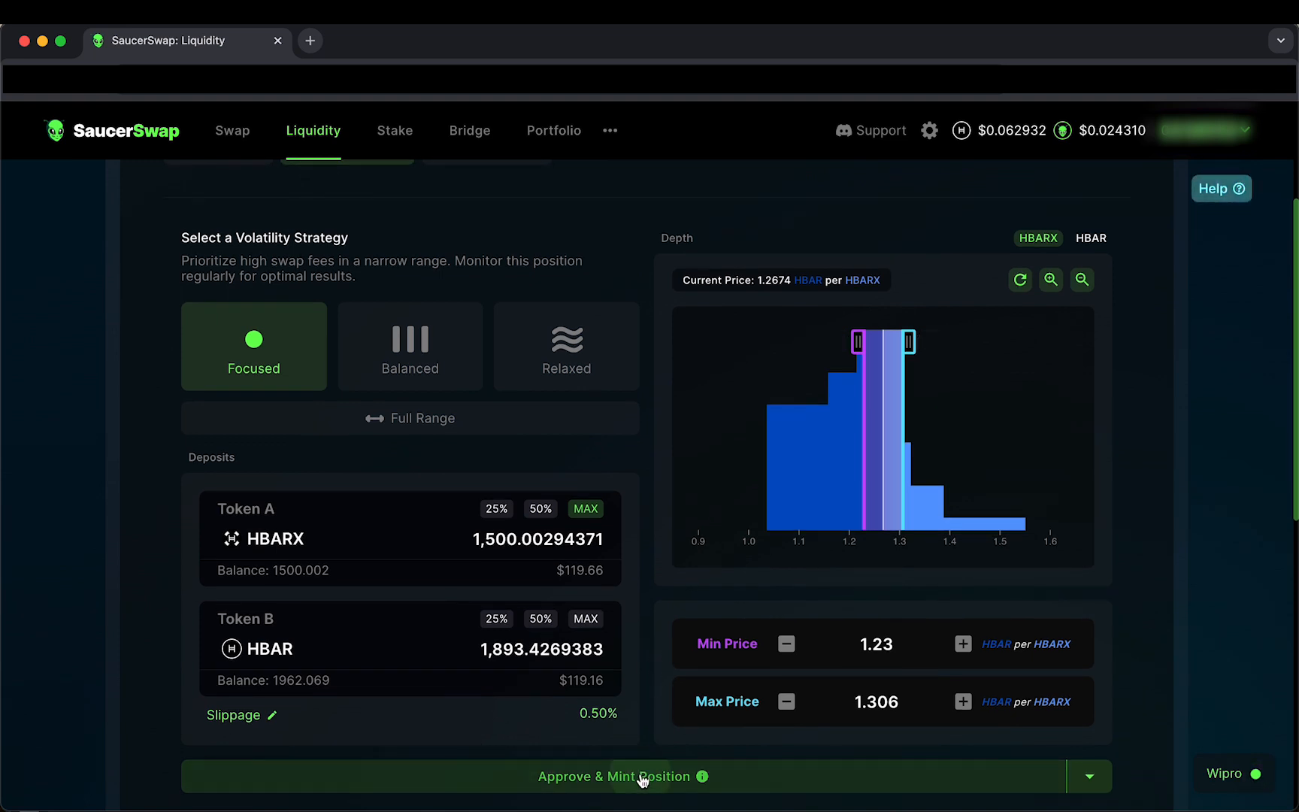
Step: Approve and mint the Focused HBARX / HBAR V2 position
{"action": "left_click", "coordinate": [615, 776]}
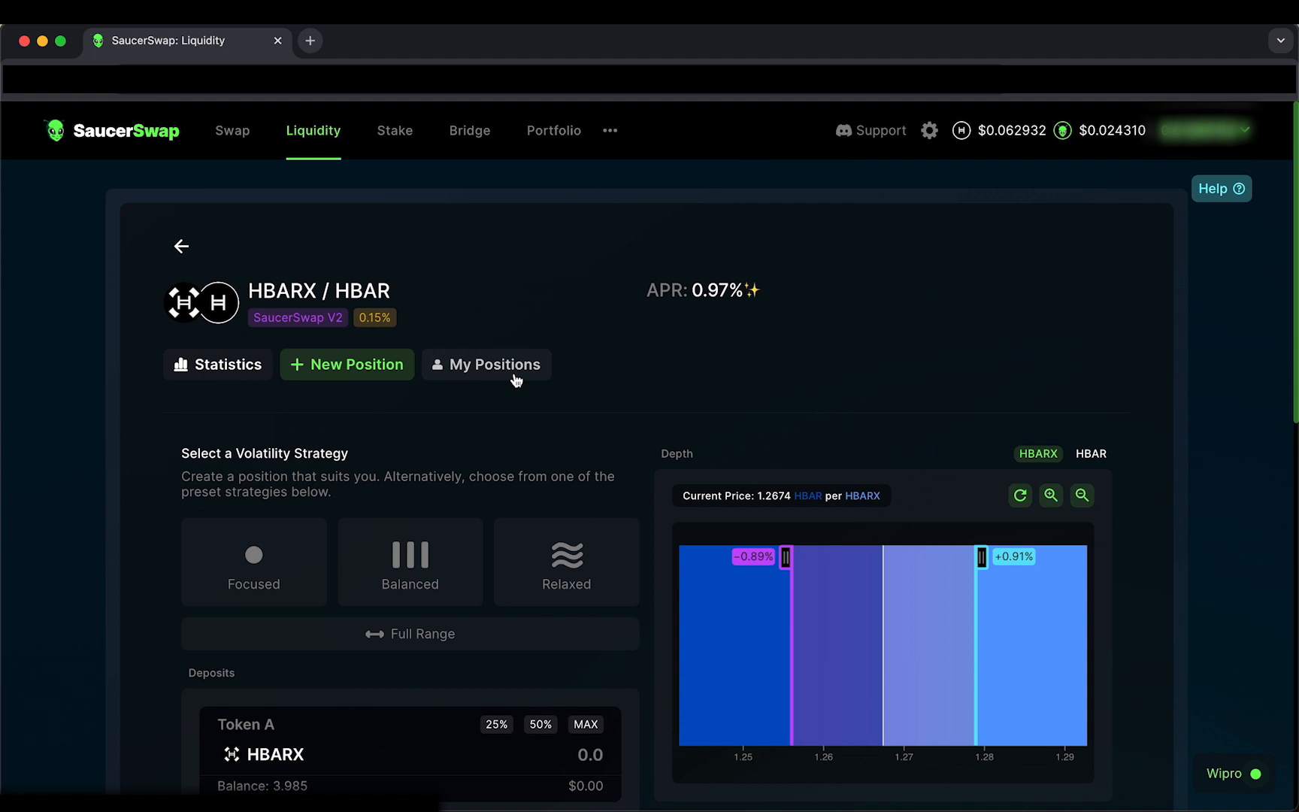
Step: View the newly minted HBARX / HBAR V2 position (Position ID 67) under My Positions
{"action": "left_click", "coordinate": [487, 364]}
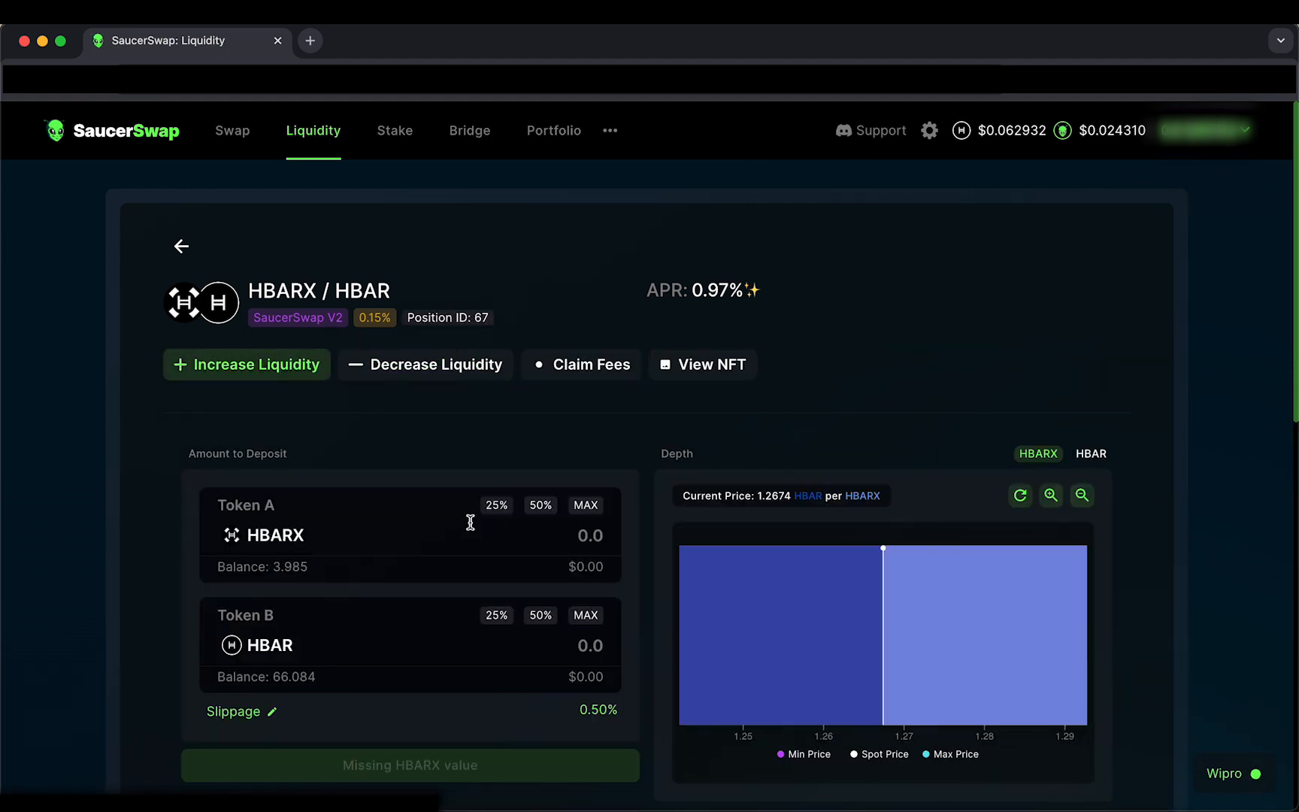
{"action": "mouse_move", "coordinate": [621, 485]}
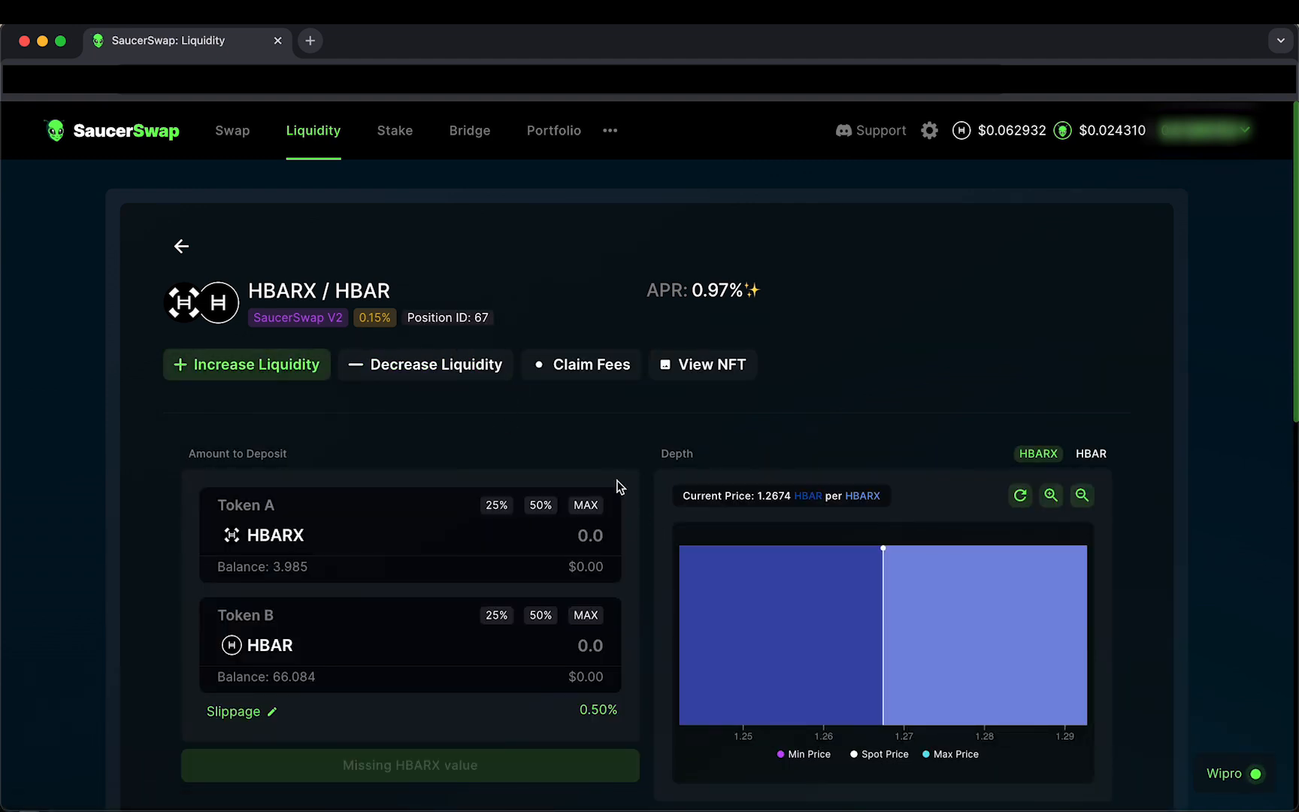
{"action": "mouse_move", "coordinate": [592, 401]}
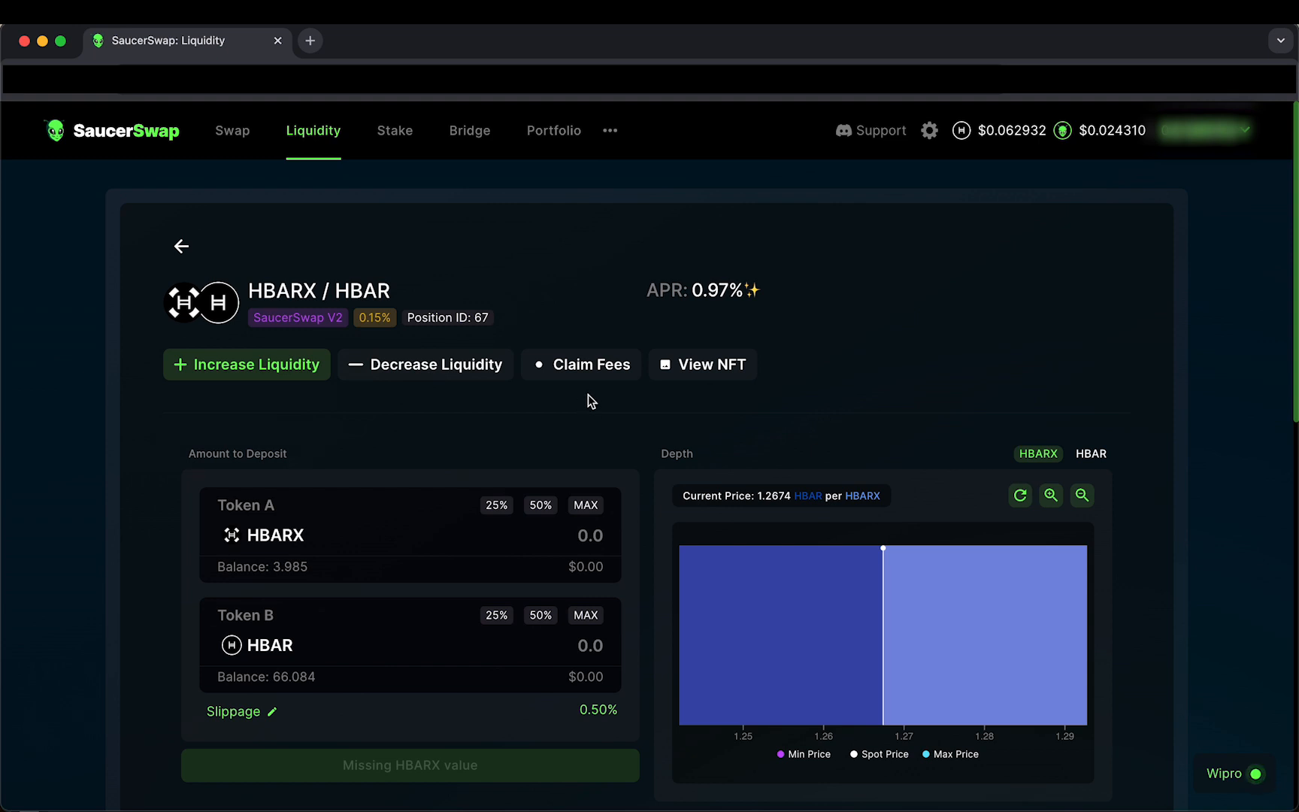